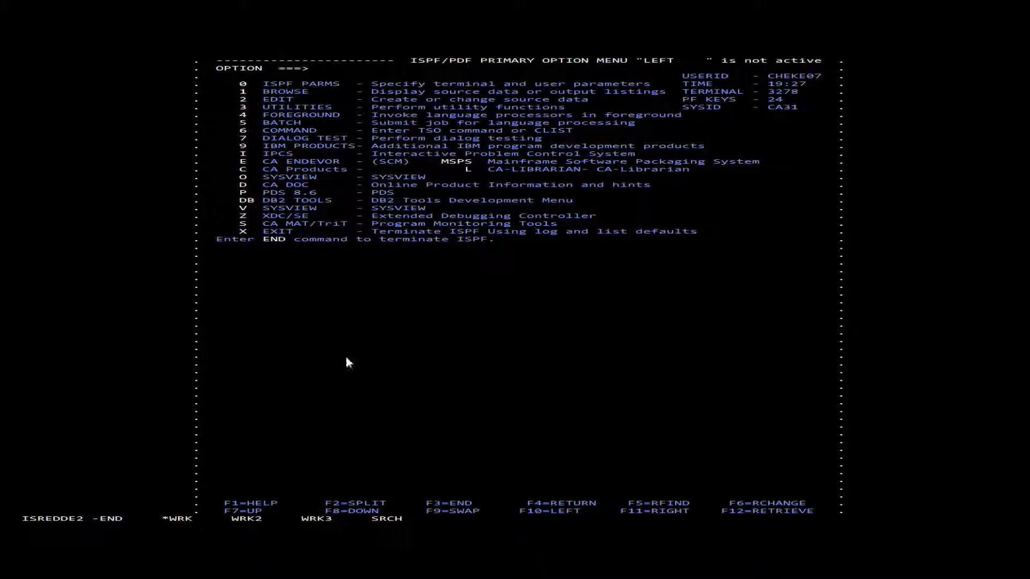
pyautogui.moveTo(331, 152)
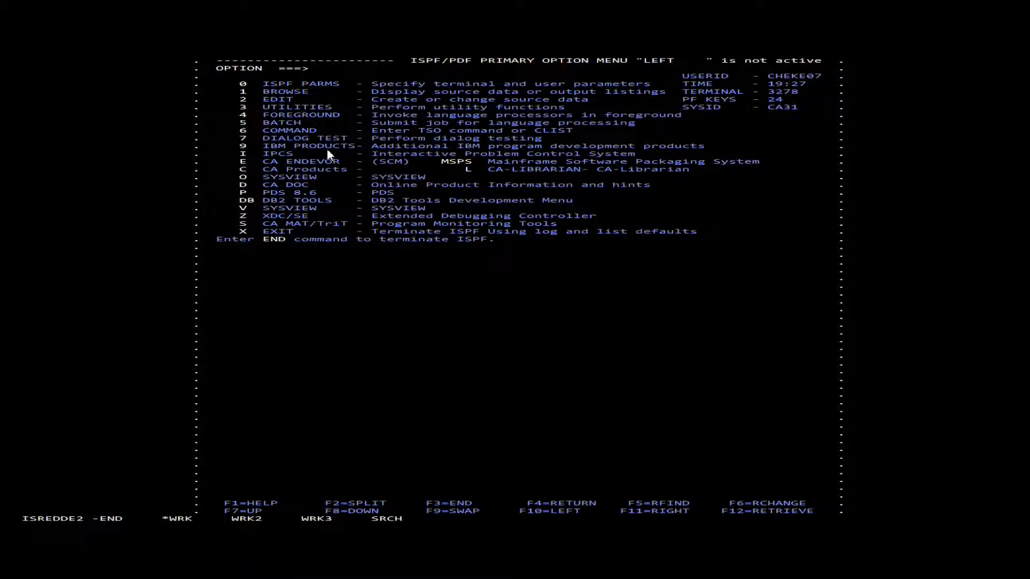
# Step: Start a z/OS UNIX shell session from ISPF with TSO OMVS
pyautogui.write('tso om')
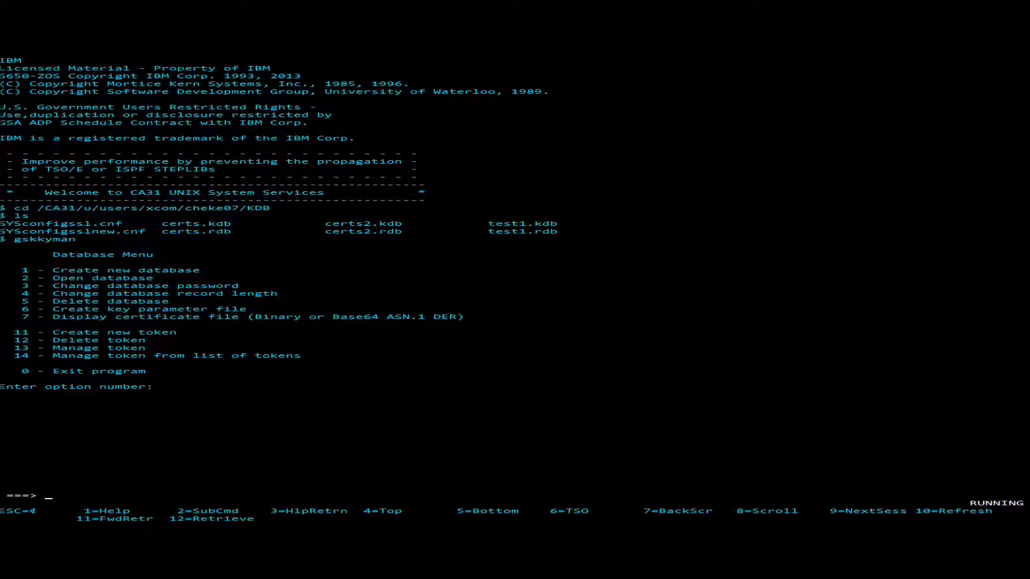
# Step: Create key database demokdb with a password, default settings and non-FIPS mode (0)
pyautogui.write('1')
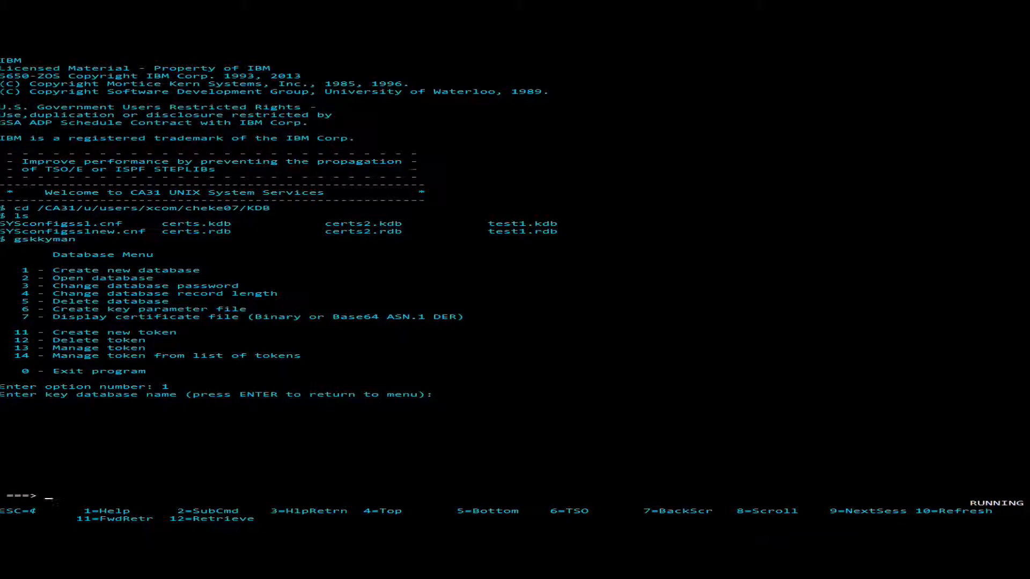
pyautogui.write('demo')
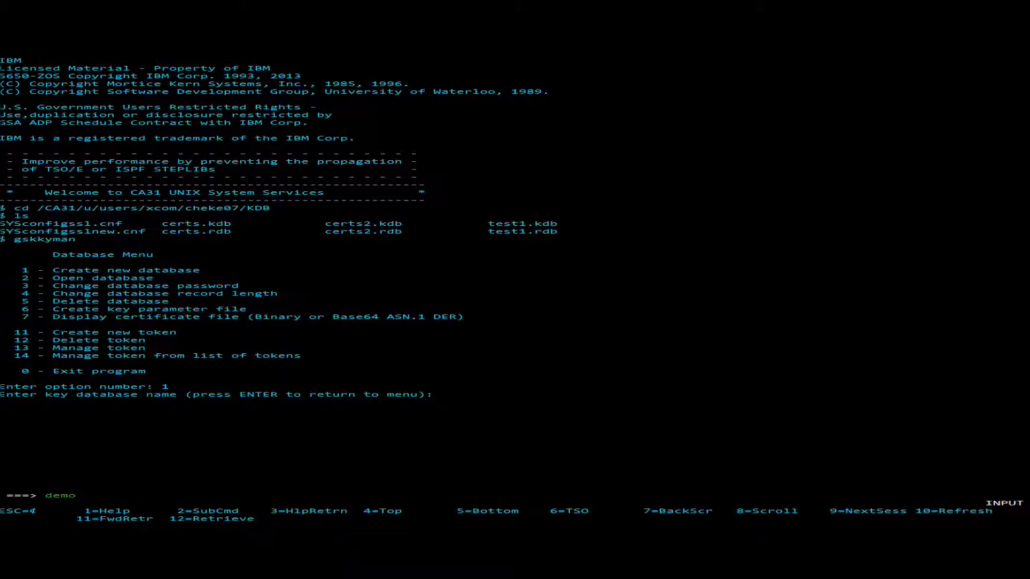
pyautogui.write('kdb')
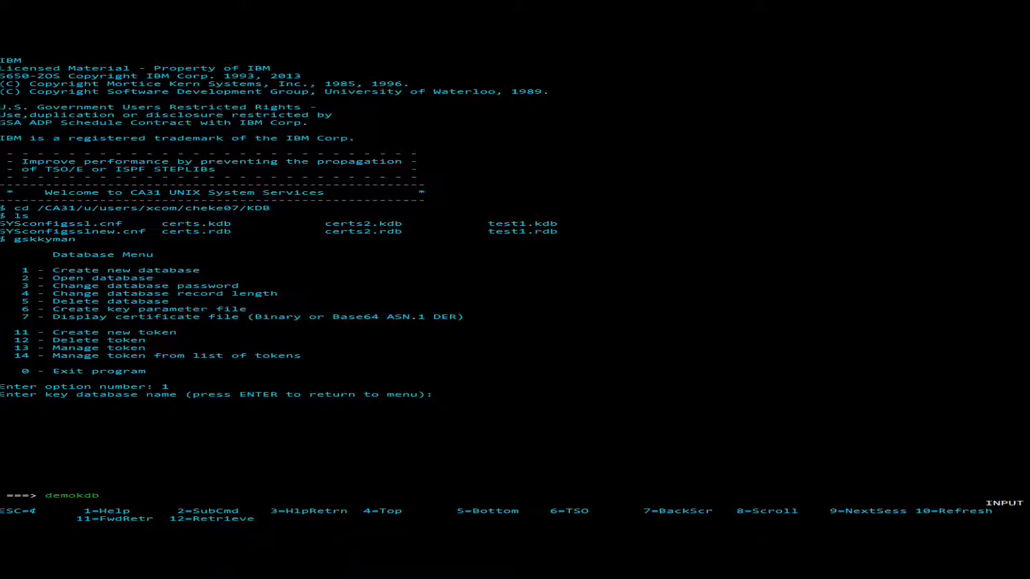
pyautogui.write('.')
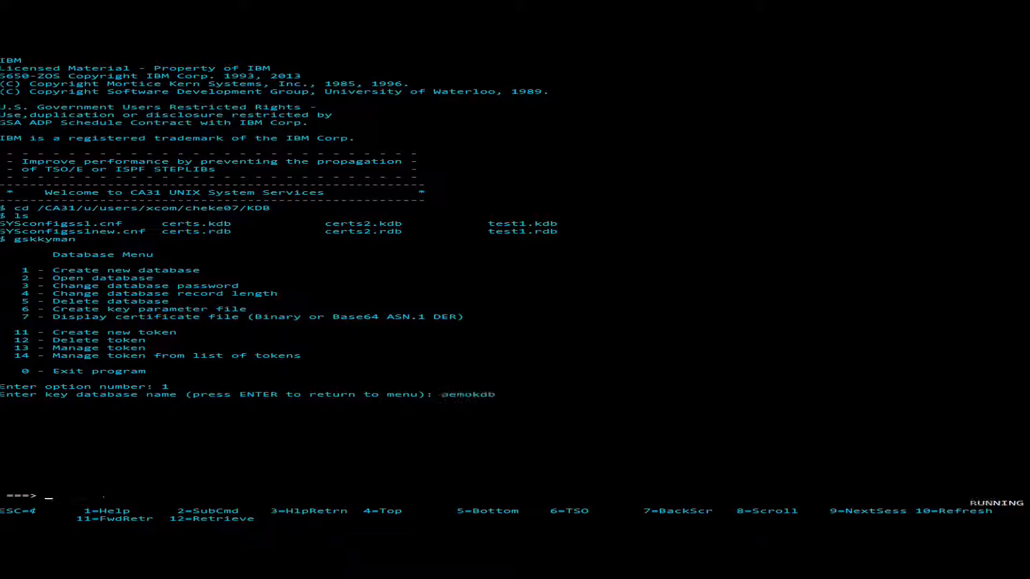
pyautogui.press('Return')
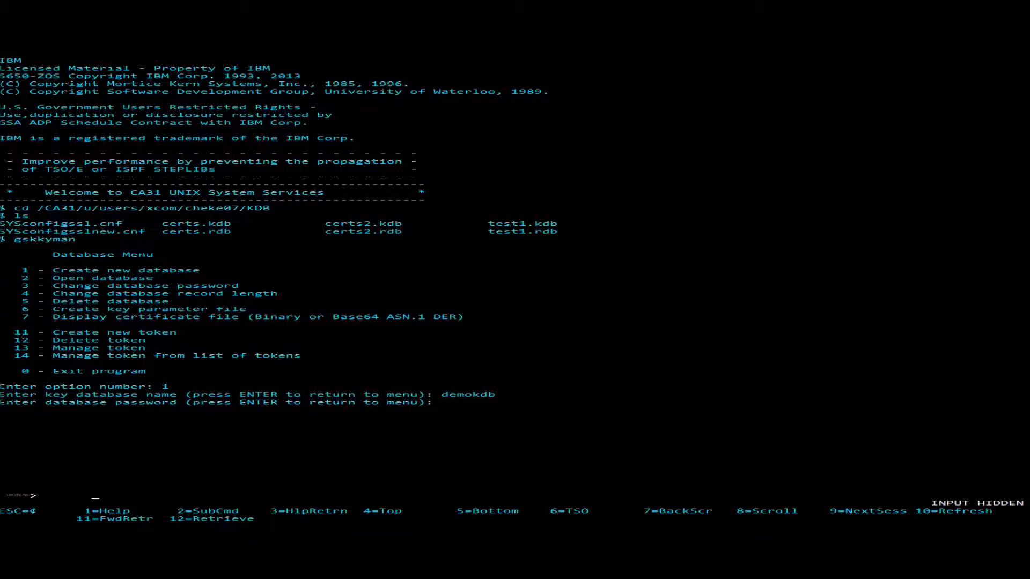
pyautogui.press('Return')
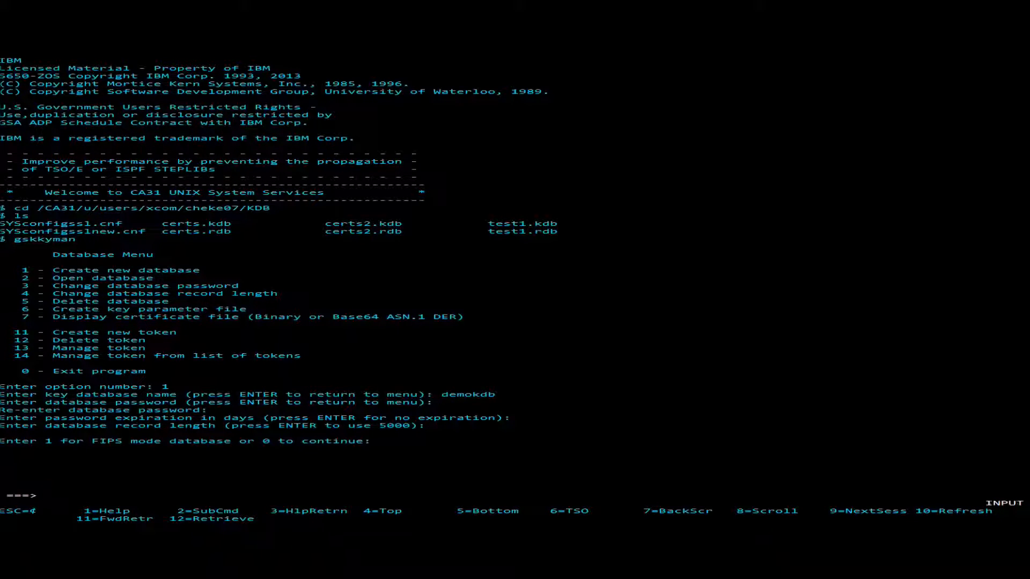
pyautogui.write('0')
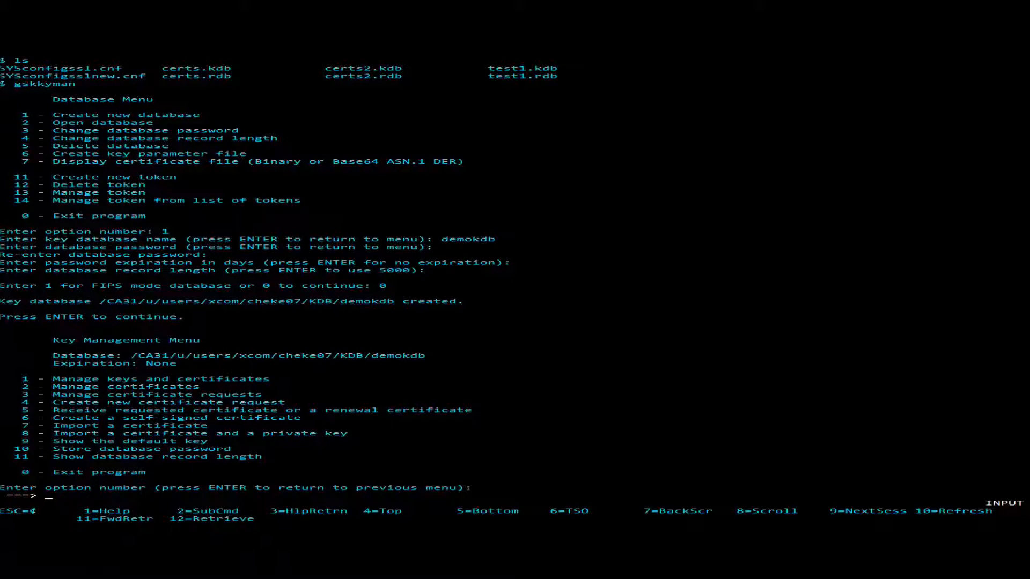
pyautogui.moveTo(29, 515)
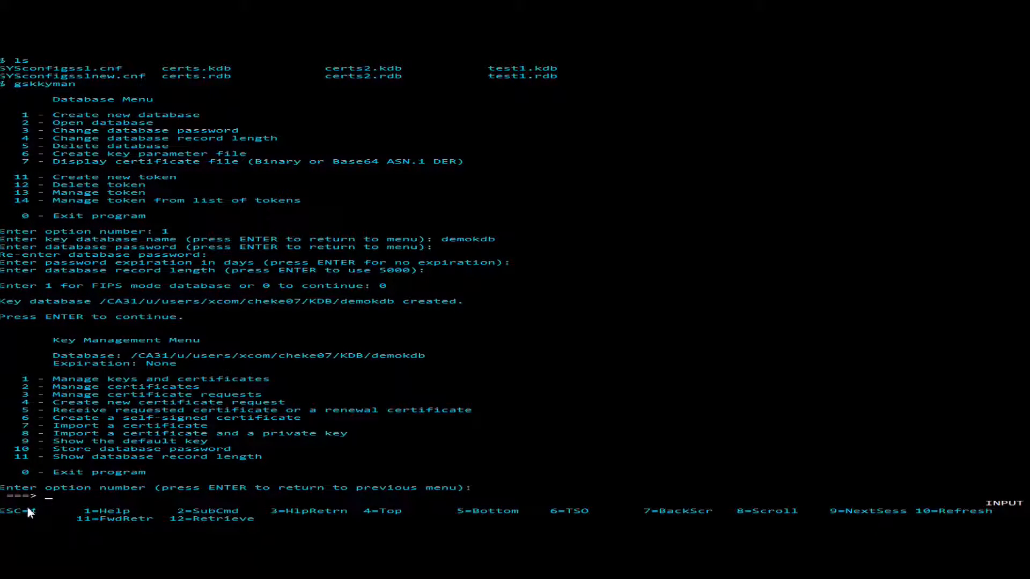
# Step: Create a self-signed CA certificate: RSA, label CA, CN CA, organization XCOM, no alternate names
pyautogui.write('6')
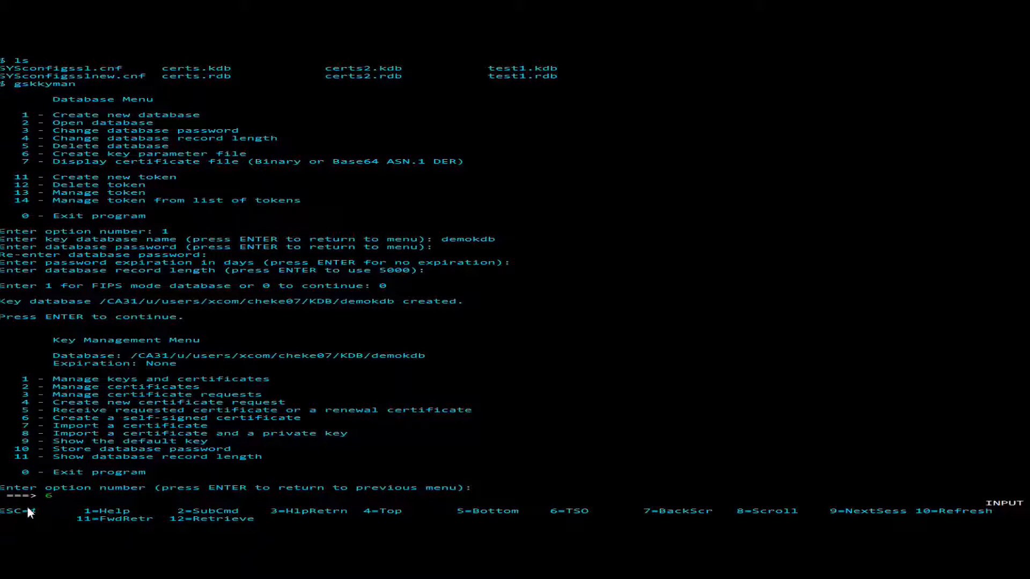
pyautogui.press('Return')
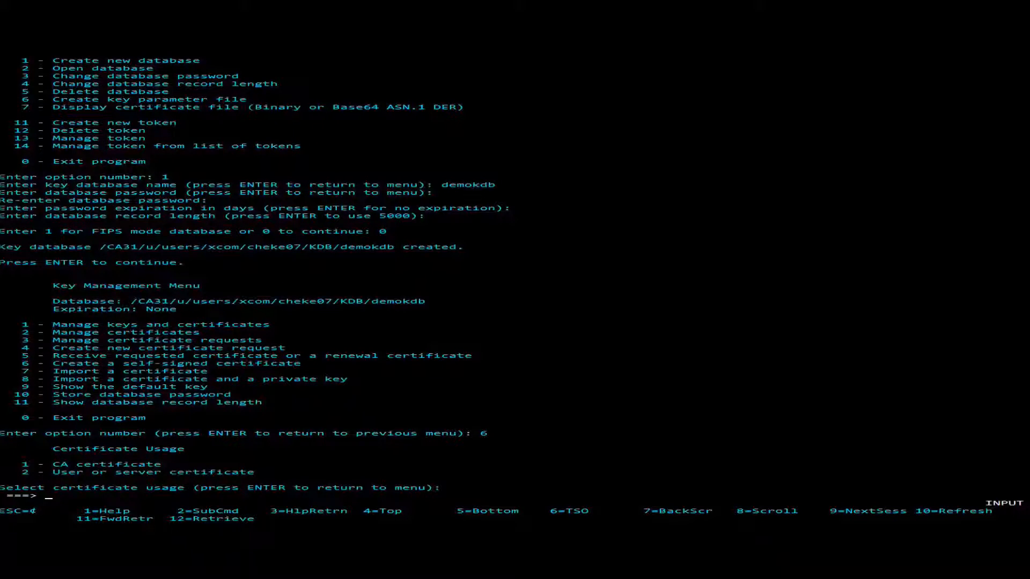
pyautogui.write('1')
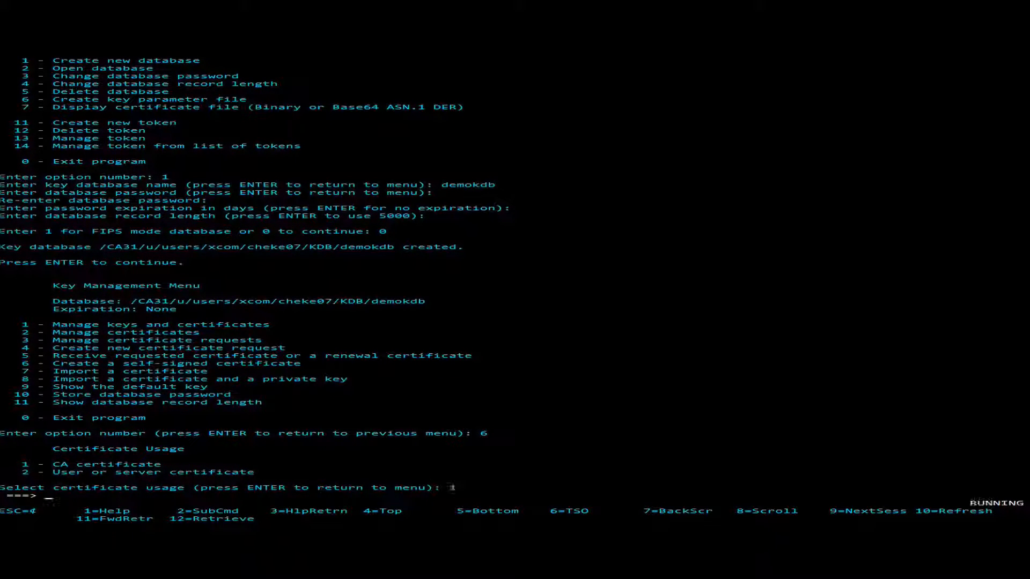
pyautogui.press('Return')
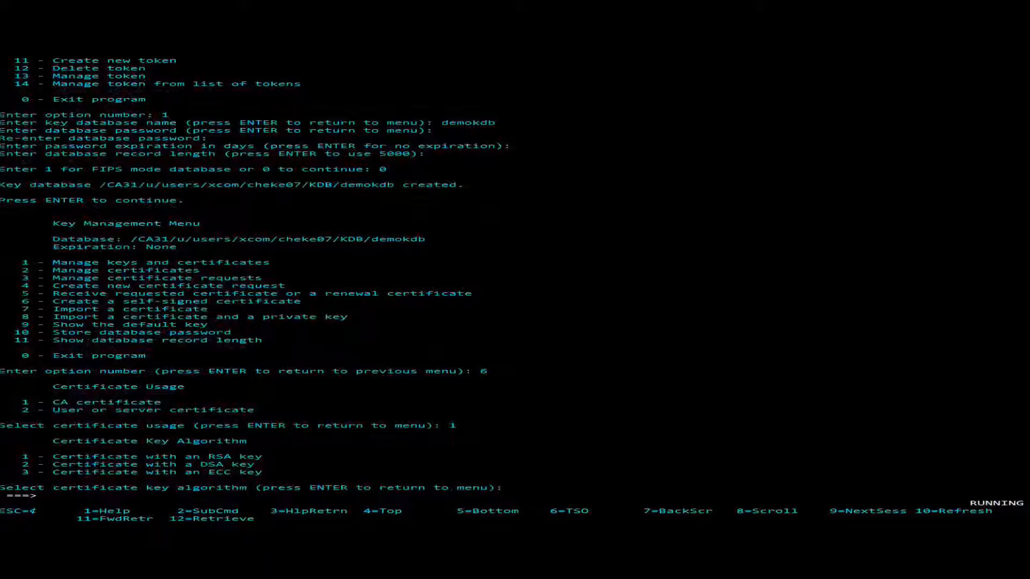
pyautogui.write('1')
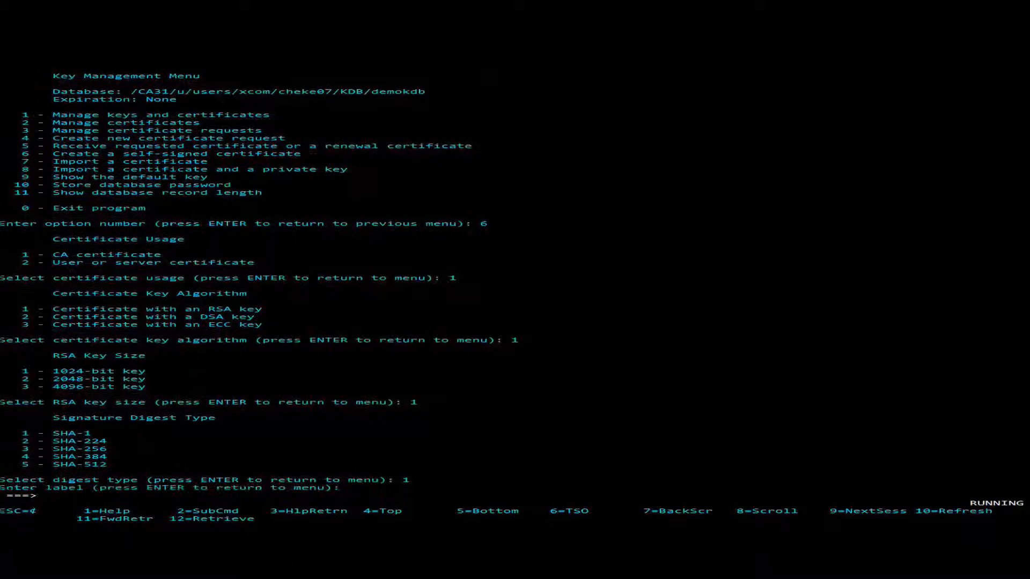
pyautogui.write('CA')
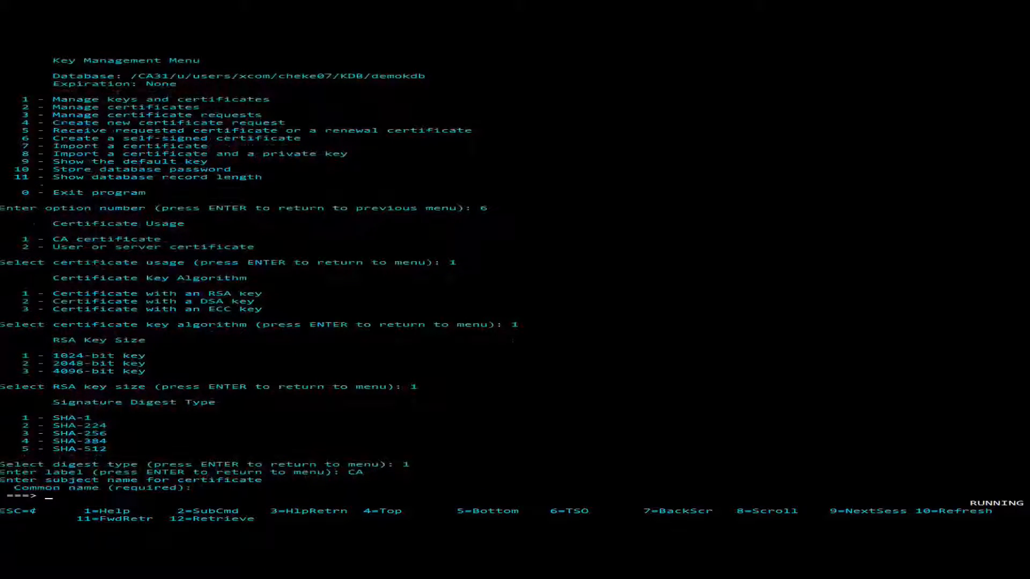
pyautogui.write('CA')
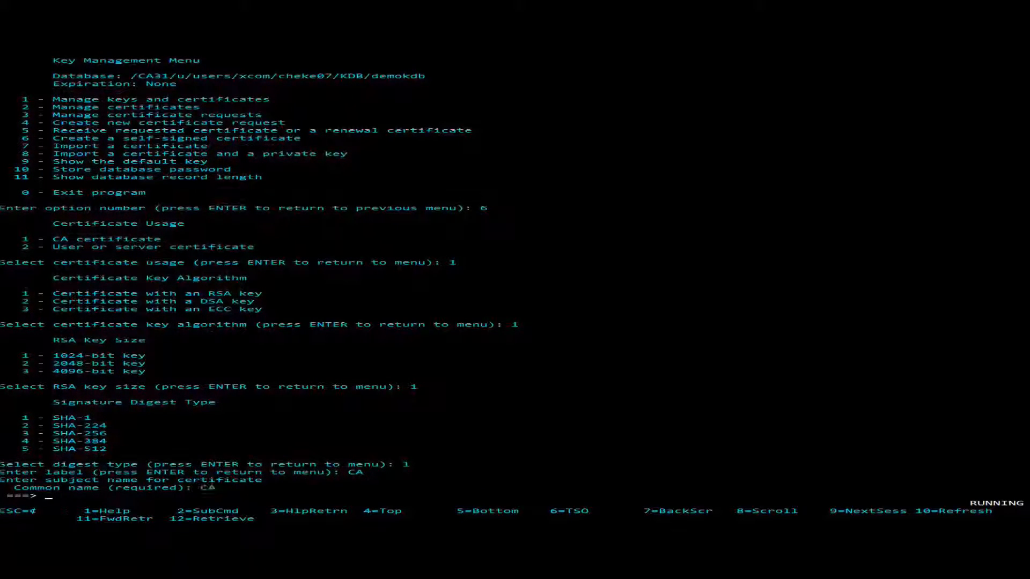
pyautogui.press('Return')
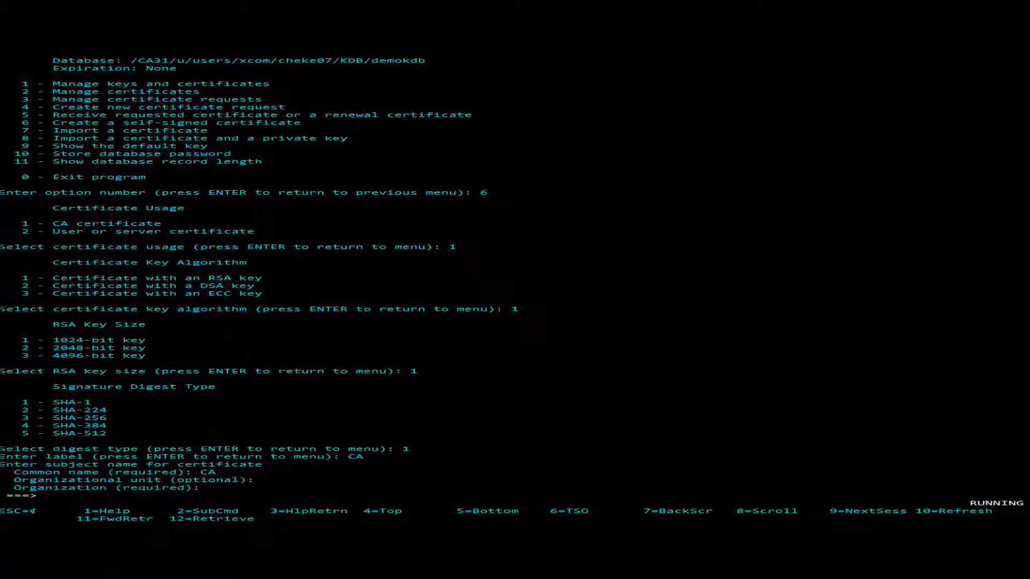
pyautogui.write('XCOM')
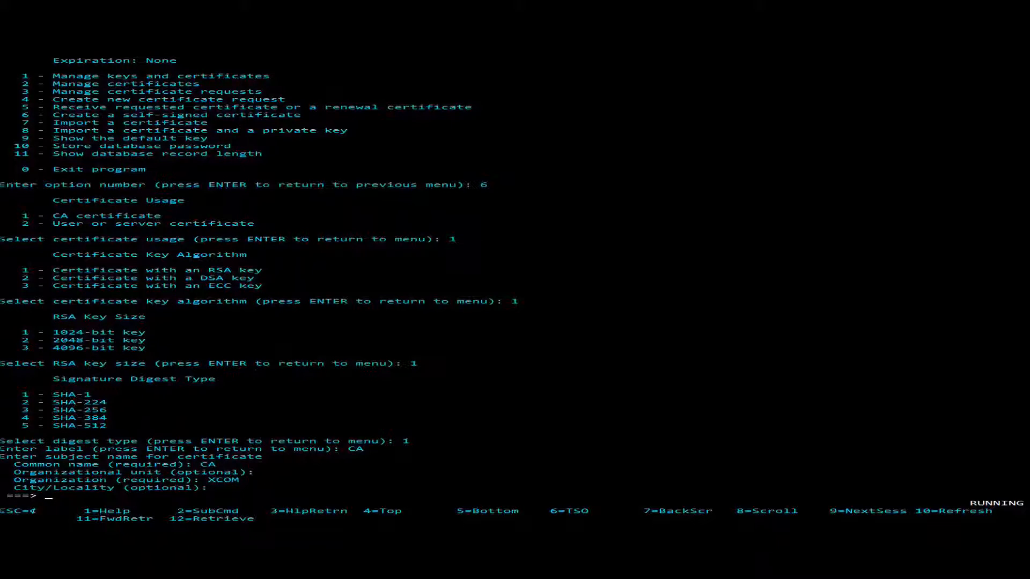
pyautogui.press('Return')
pyautogui.write('US')
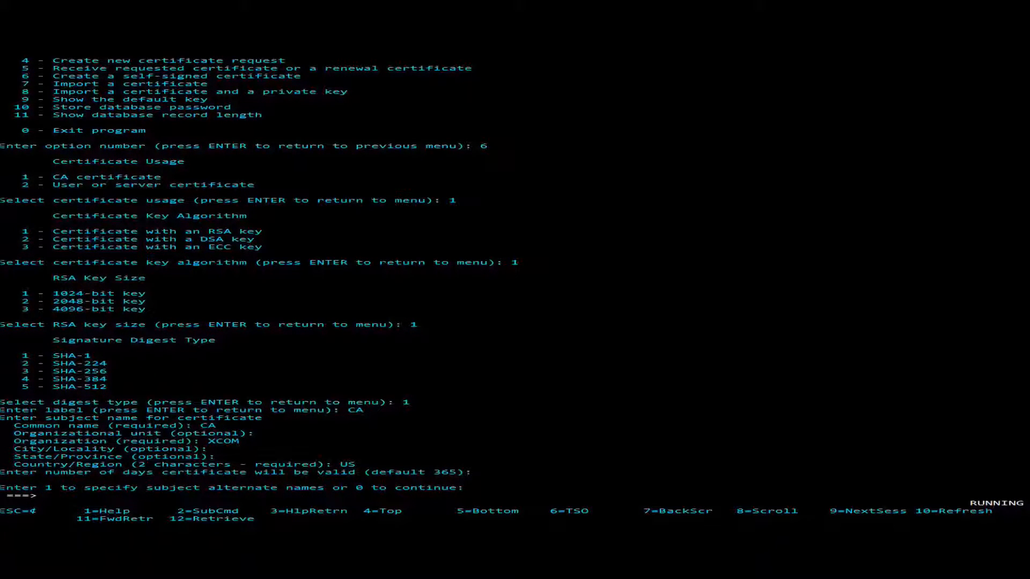
pyautogui.write('0 to continue: 0')
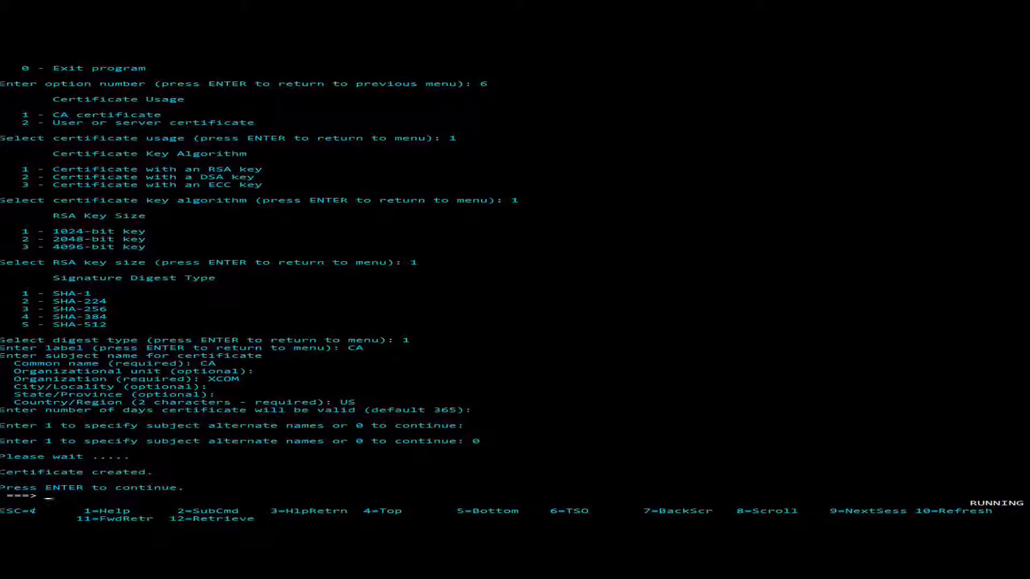
# Step: Create certificate 'client' for XCOM: blank state, country US, 365 days, no alternate names
pyautogui.press('Return')
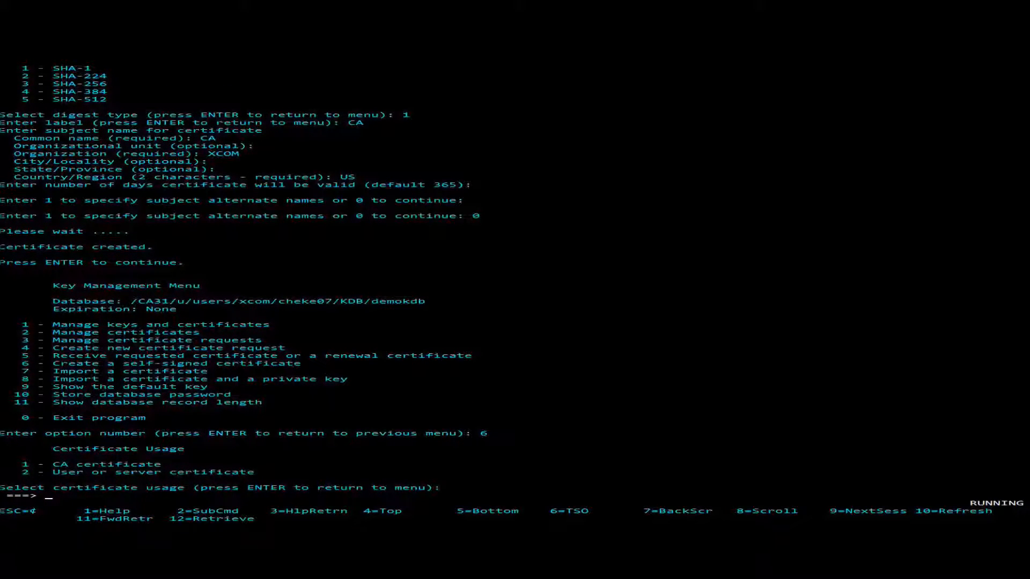
pyautogui.write('2')
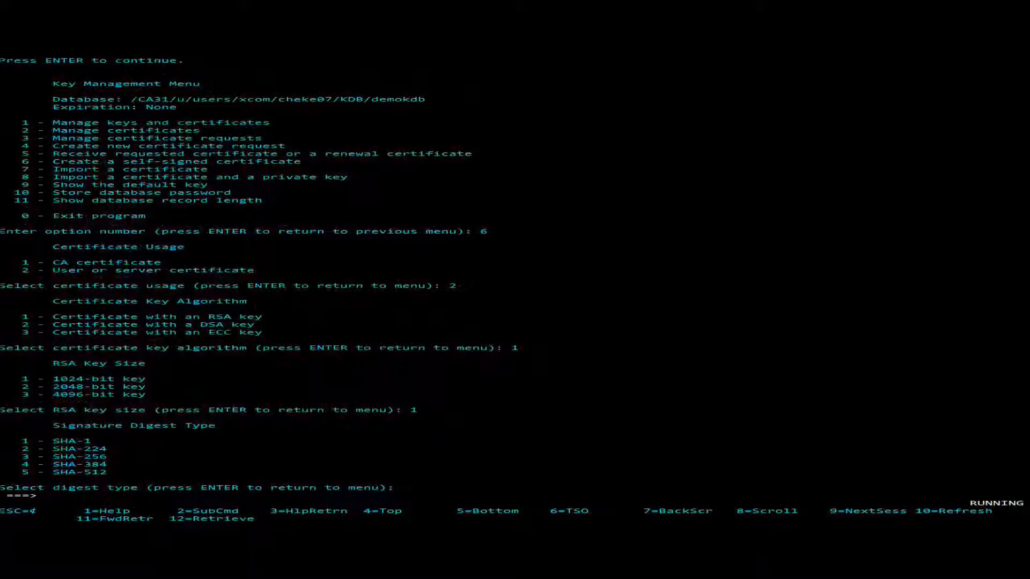
pyautogui.write('1')
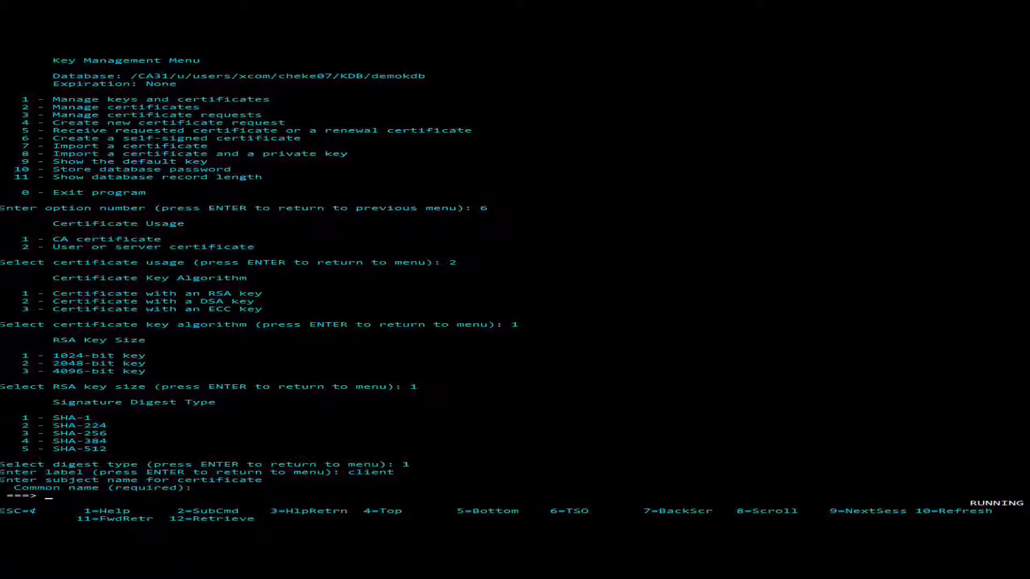
pyautogui.write('clien')
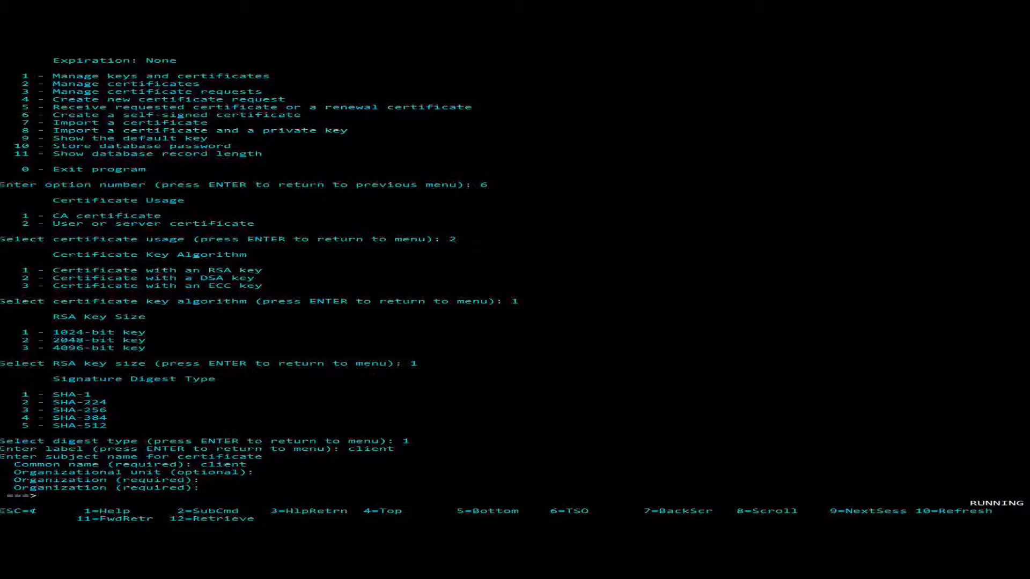
pyautogui.write('XCOM')
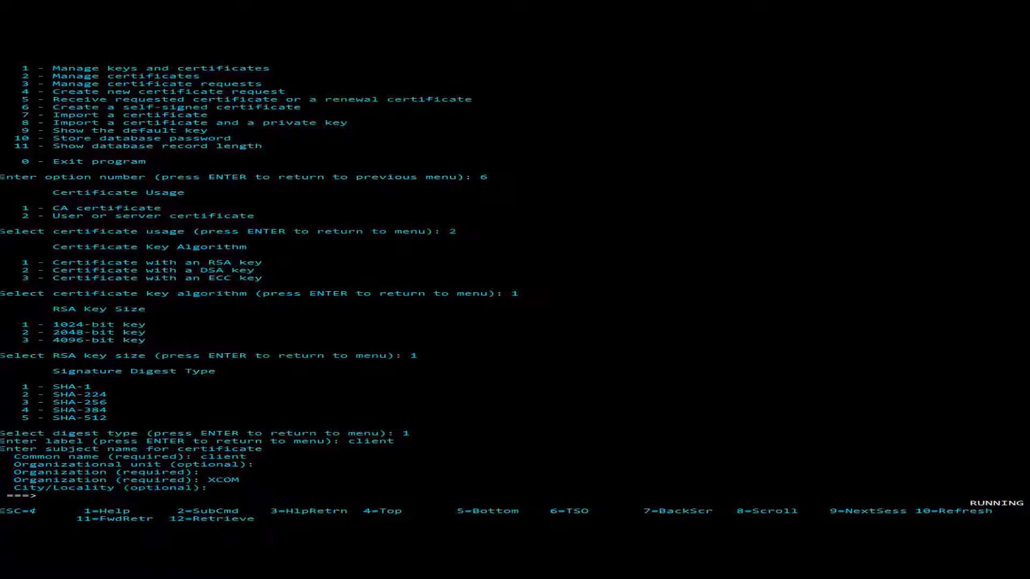
pyautogui.press('Return')
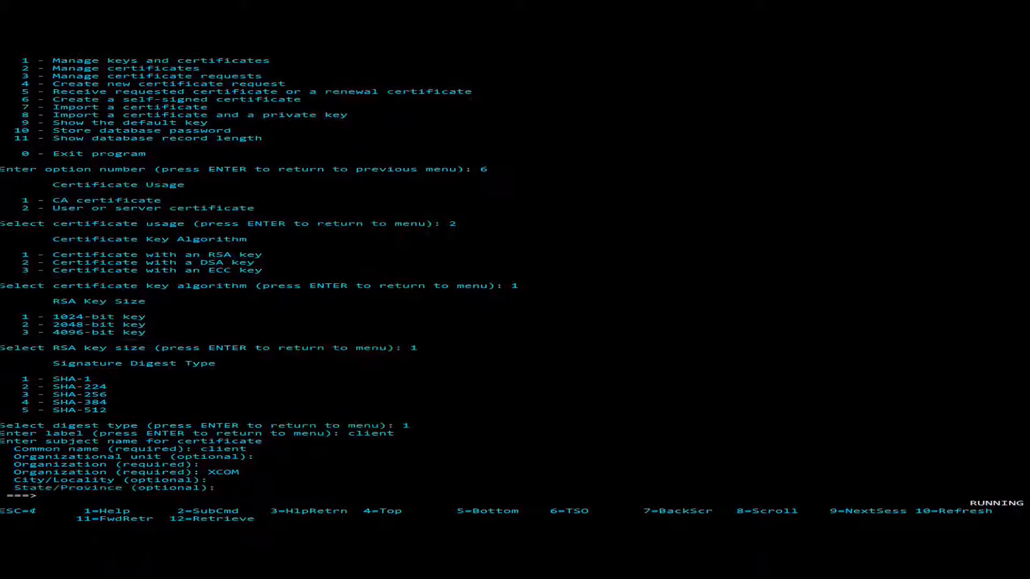
pyautogui.write('US')
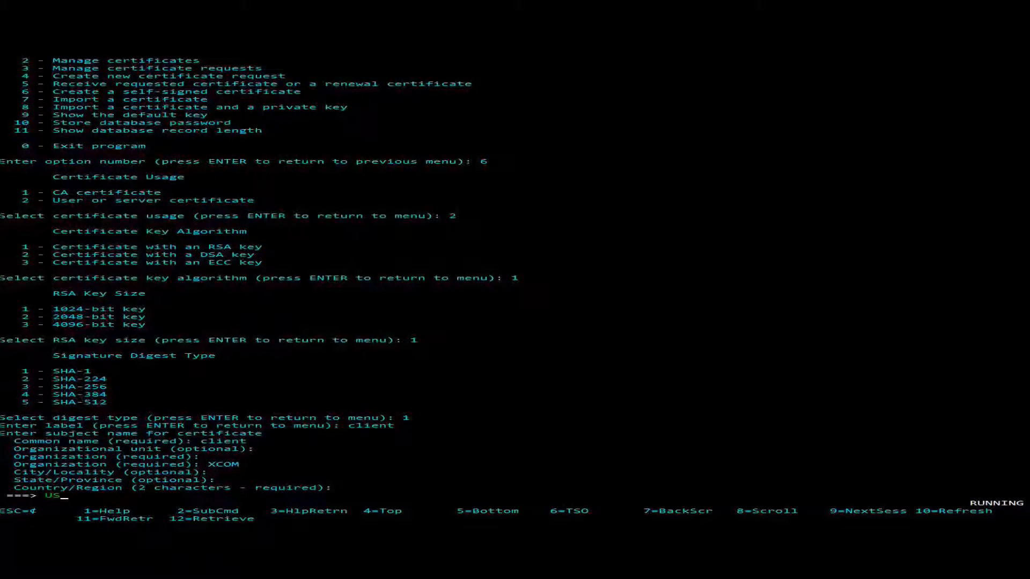
pyautogui.press('Return')
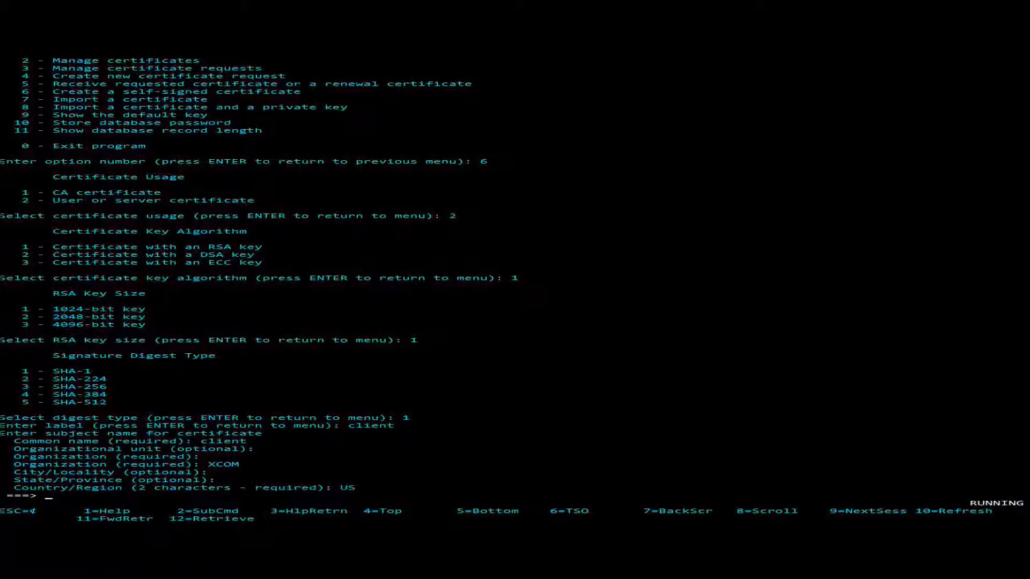
pyautogui.press('Return')
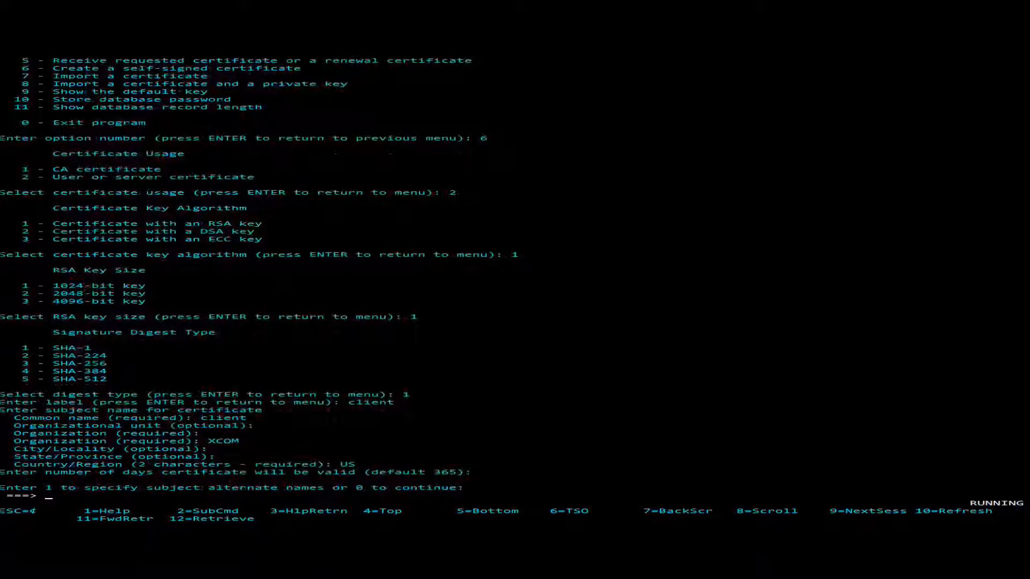
pyautogui.write('0')
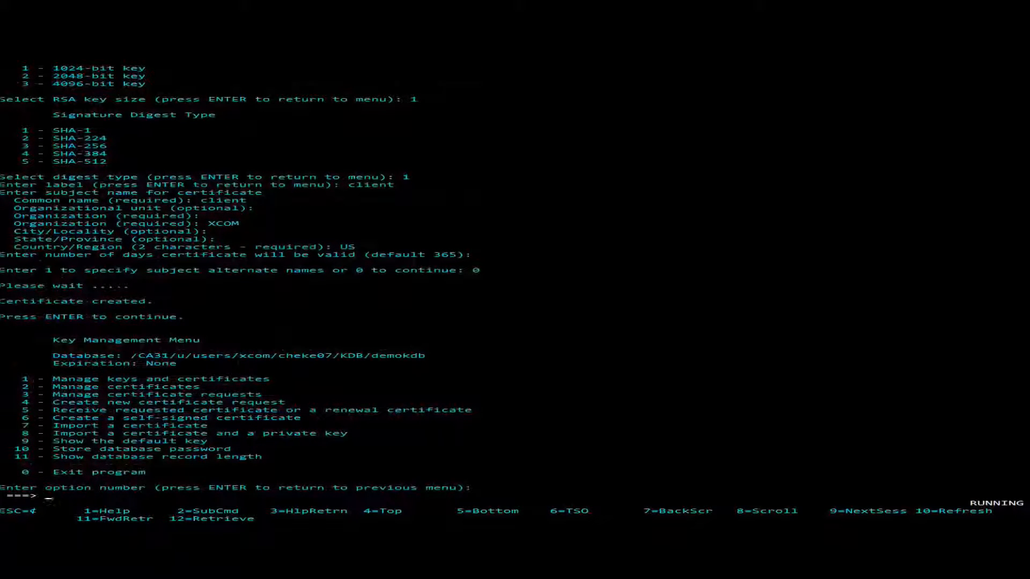
# Step: Create a self-signed server certificate: usage 2, RSA, label and CN server, country US
pyautogui.write('6')
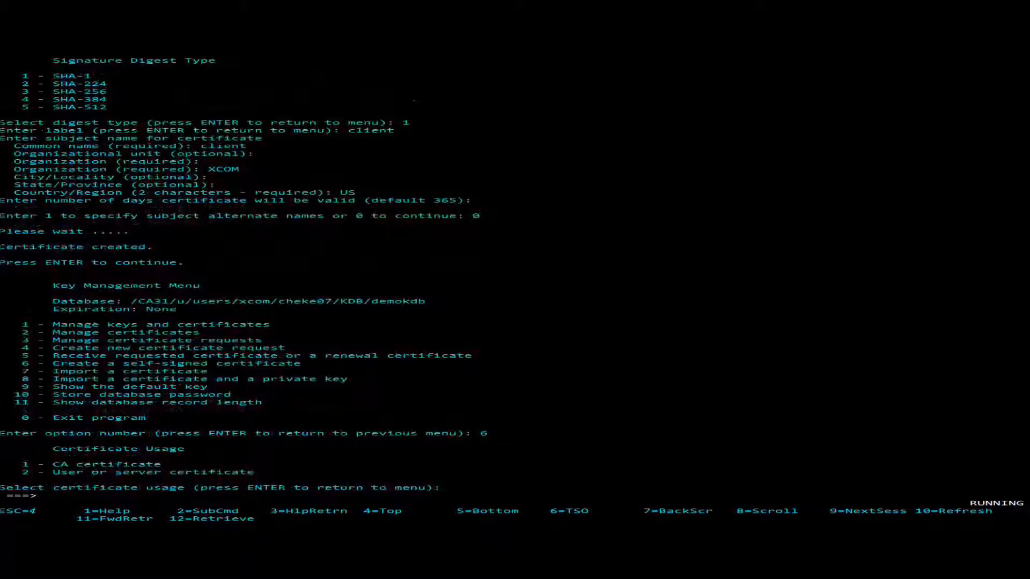
pyautogui.write('2')
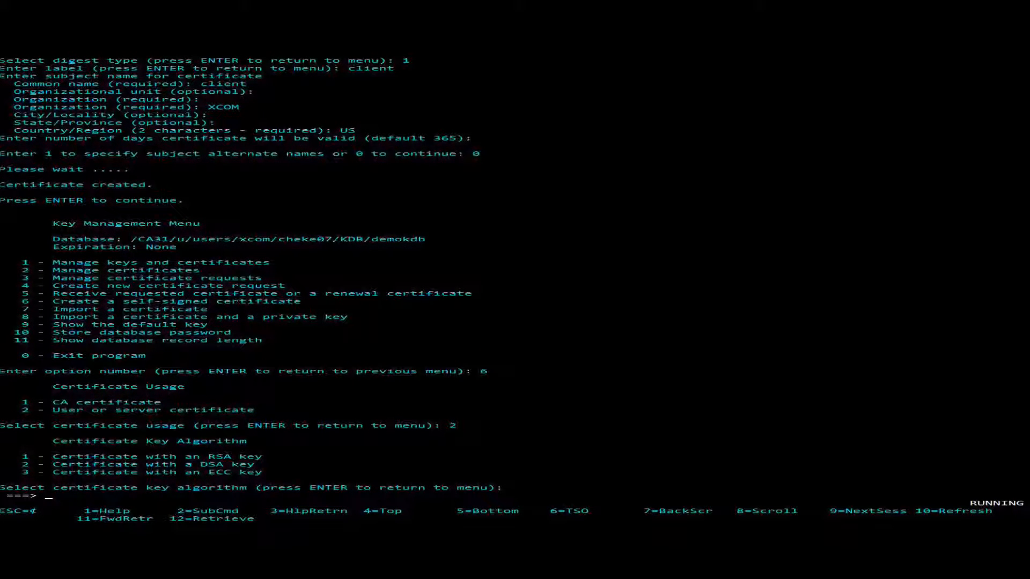
pyautogui.write('1')
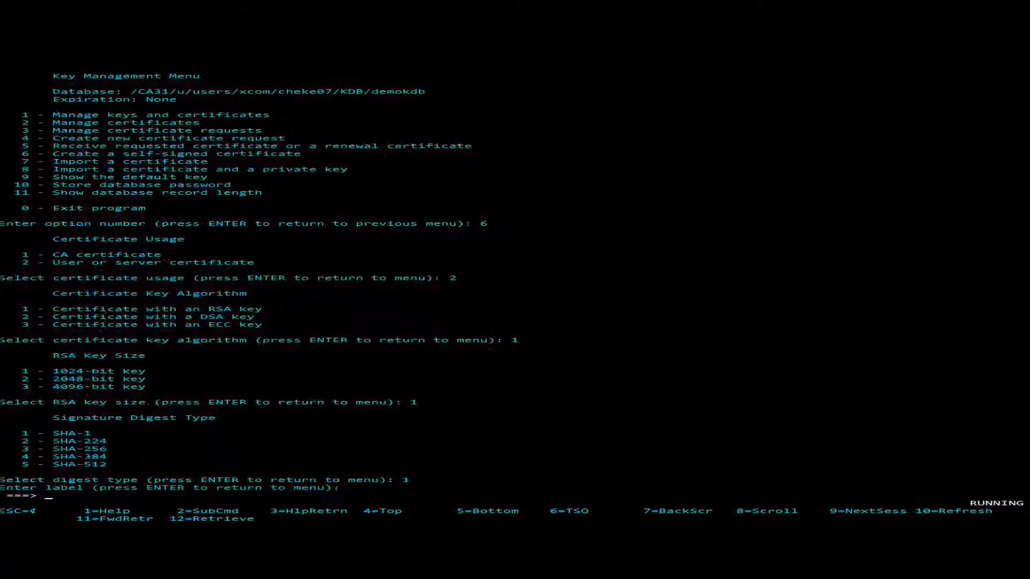
pyautogui.write('server')
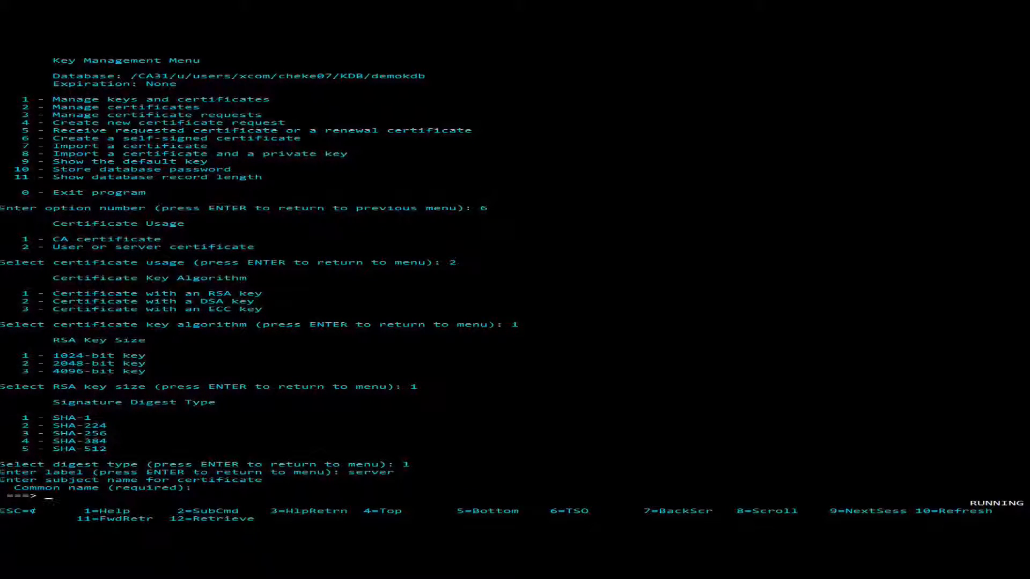
pyautogui.write('server')
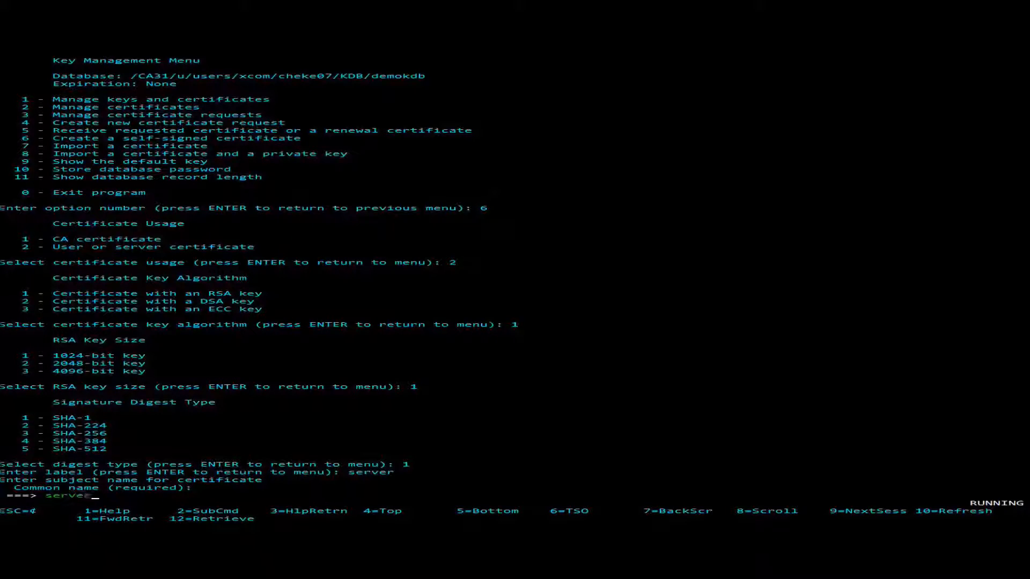
pyautogui.press('Return')
pyautogui.write('XCOM')
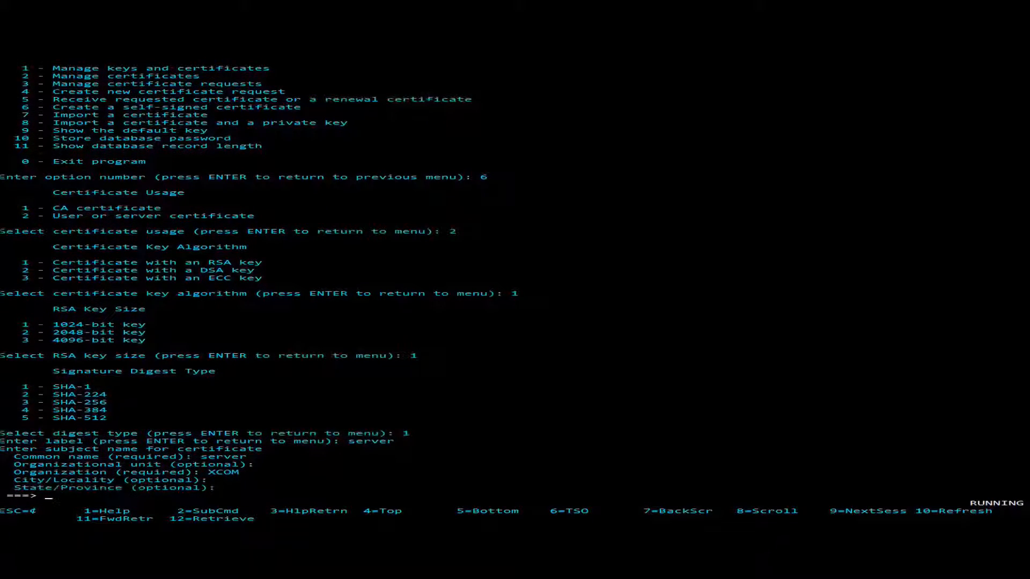
pyautogui.press('Return')
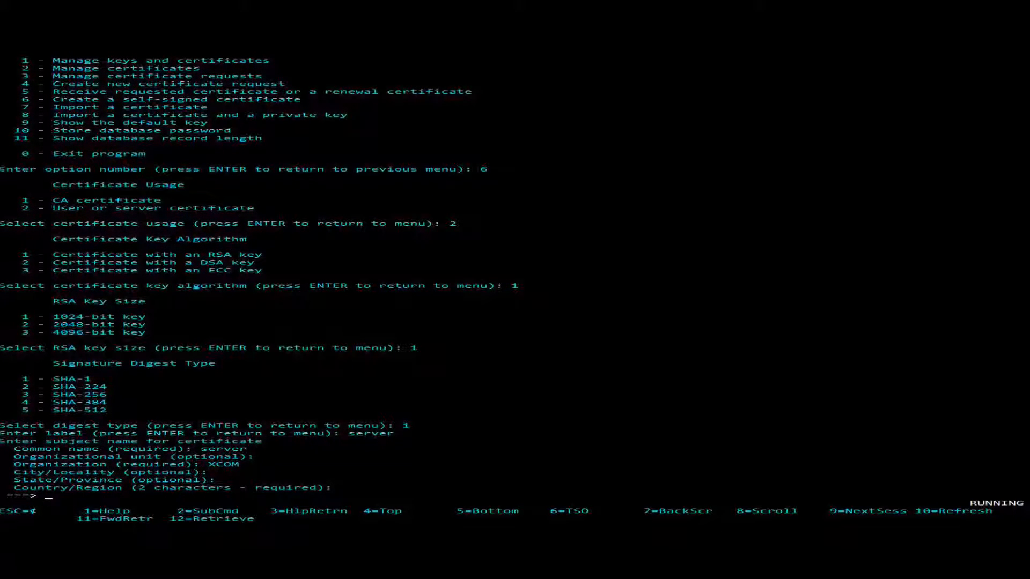
pyautogui.write('US')
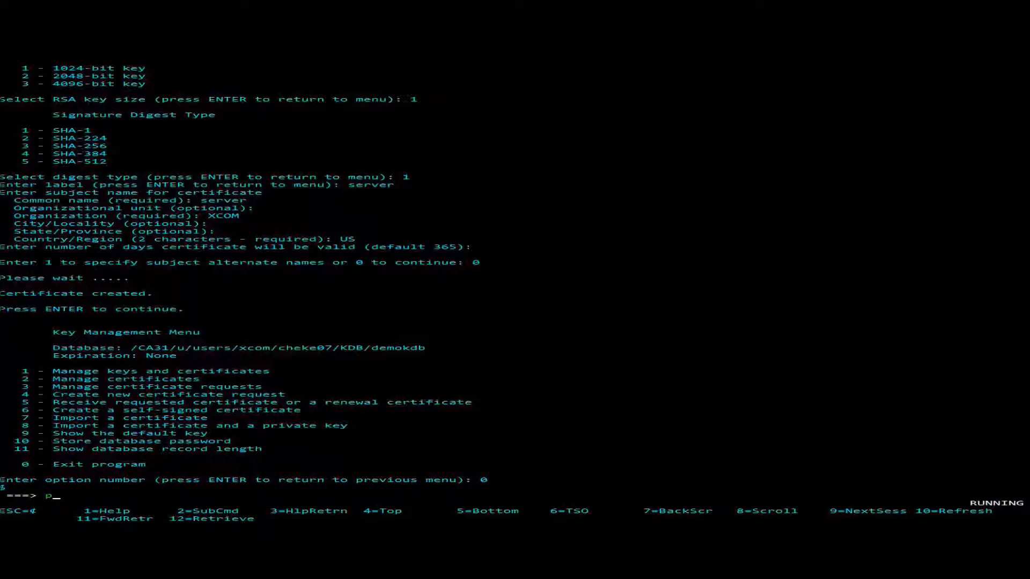
pyautogui.write('wd')
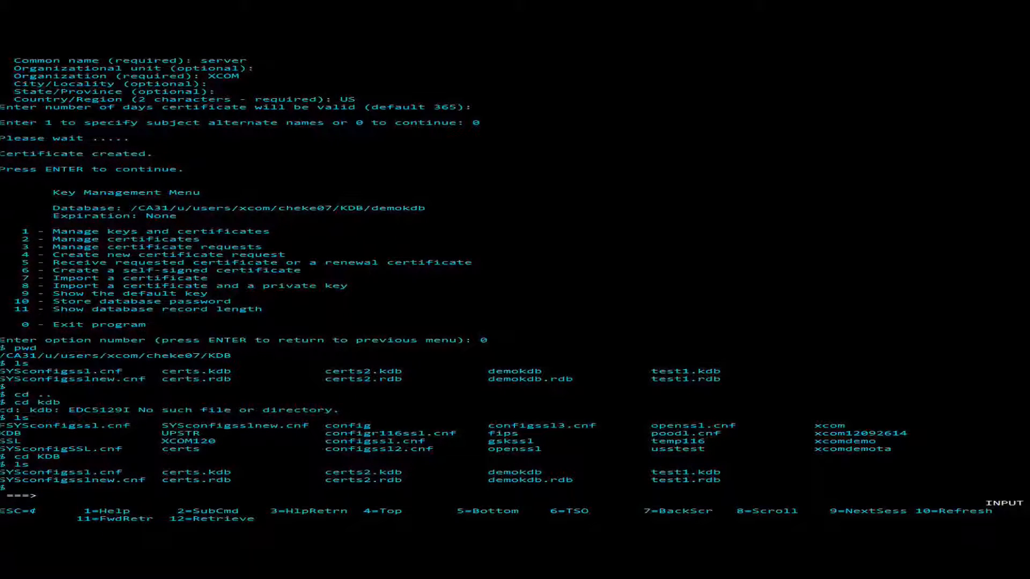
# Step: Open SYSconfigssl.cnf in the ISPF editor using oedit
pyautogui.write('oedit')
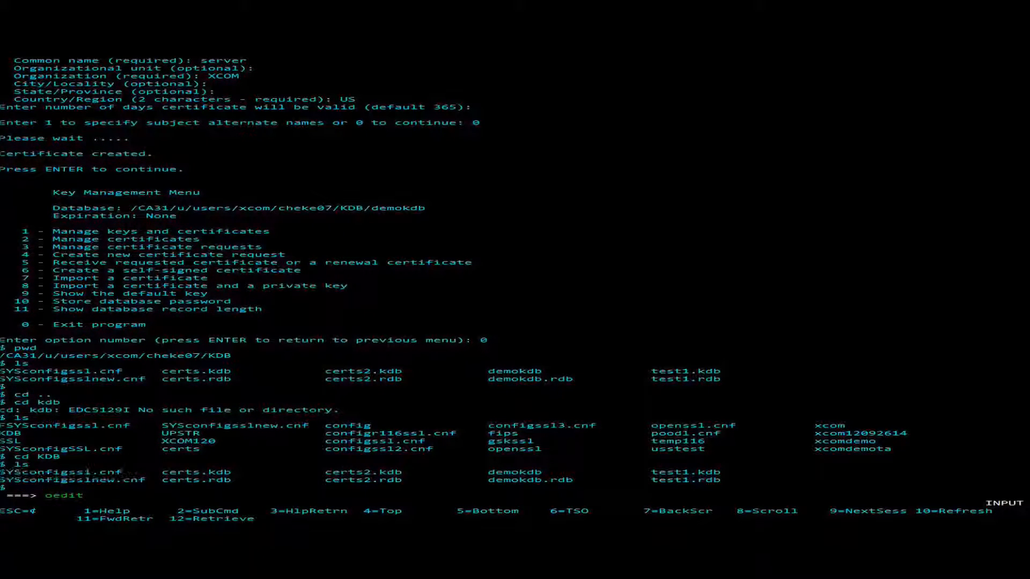
pyautogui.press('Return')
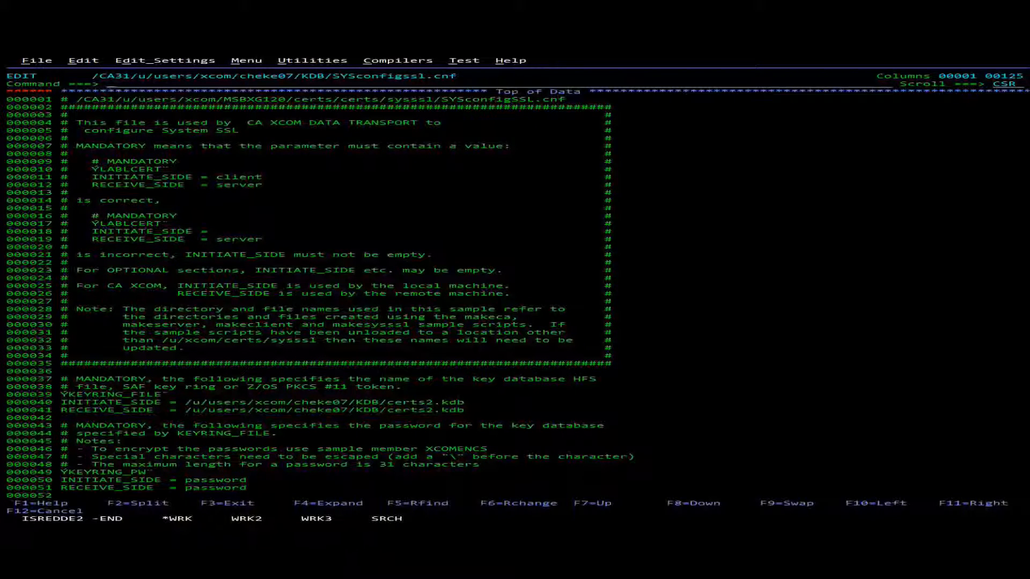
pyautogui.moveTo(97, 489)
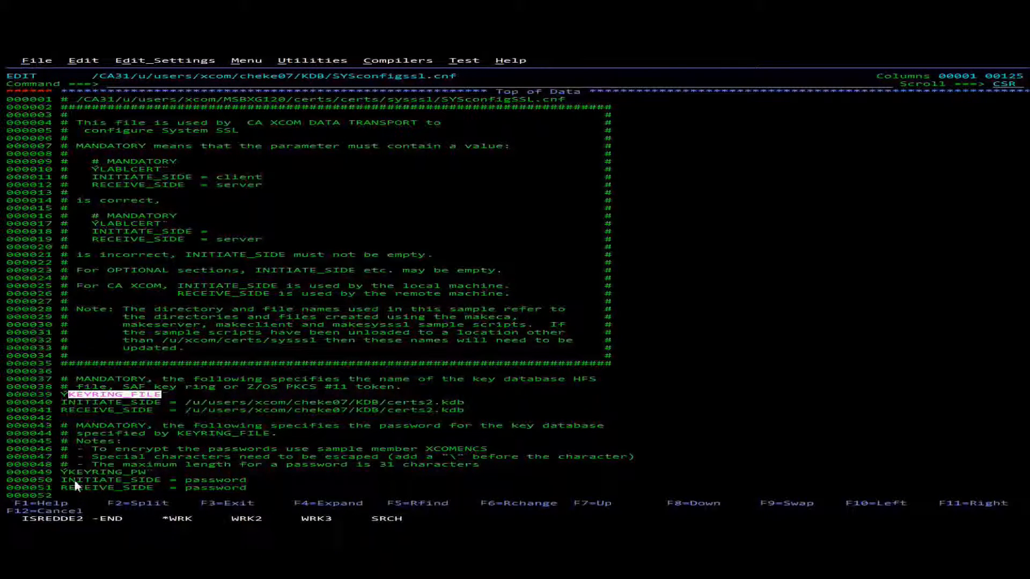
pyautogui.moveTo(99, 485)
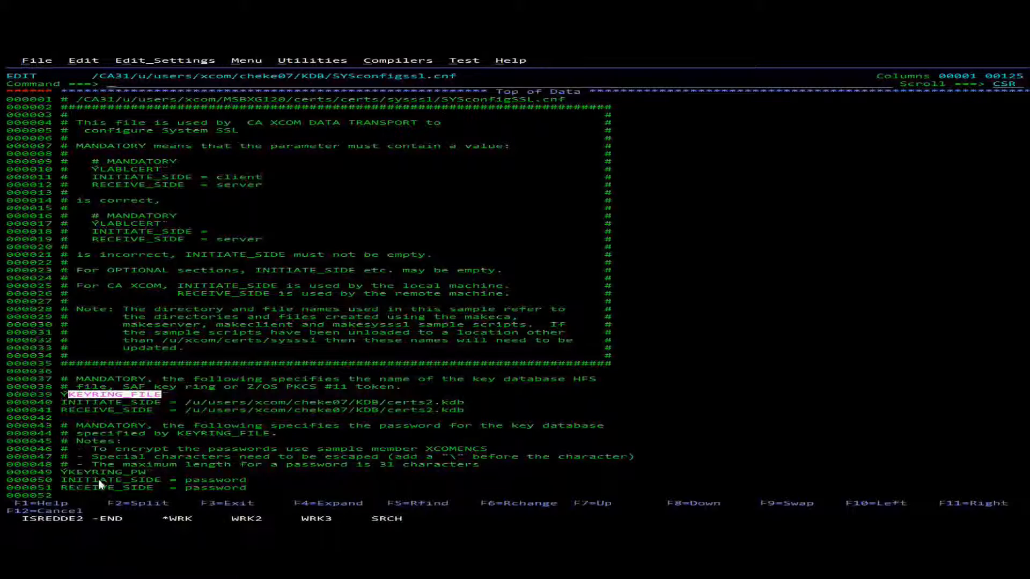
pyautogui.moveTo(207, 486)
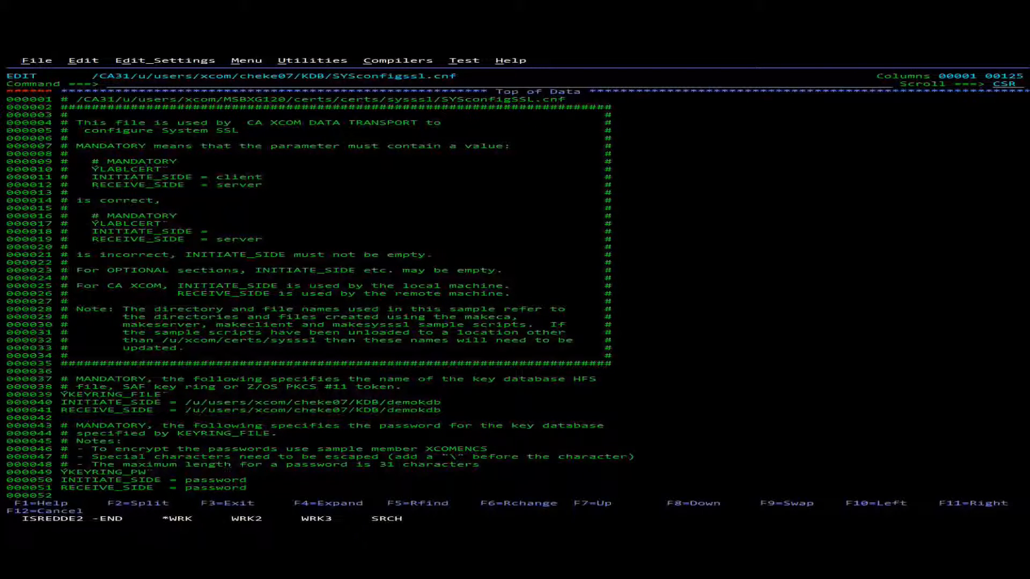
pyautogui.scroll(-3)
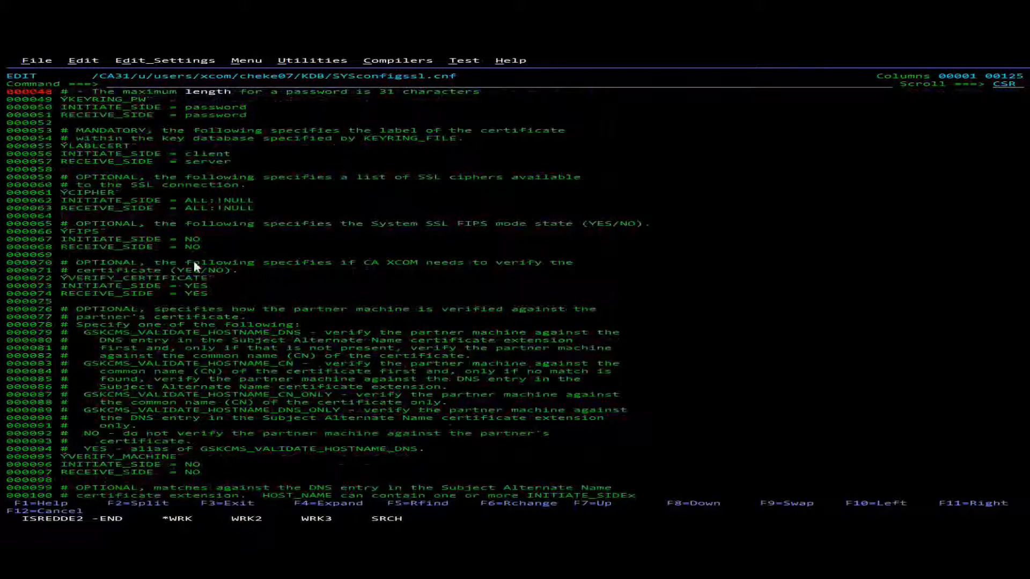
pyautogui.moveTo(79, 241)
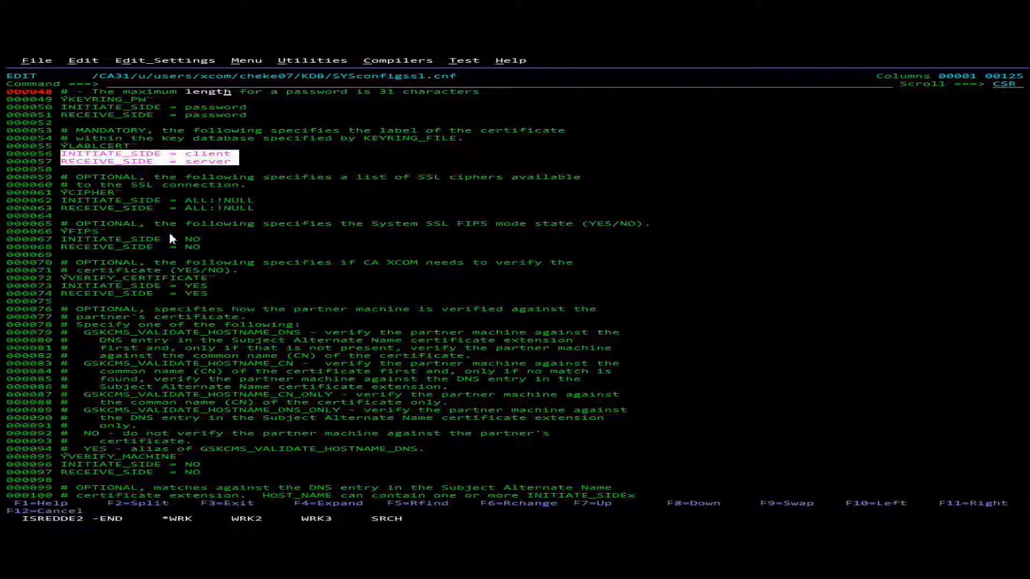
pyautogui.moveTo(204, 242)
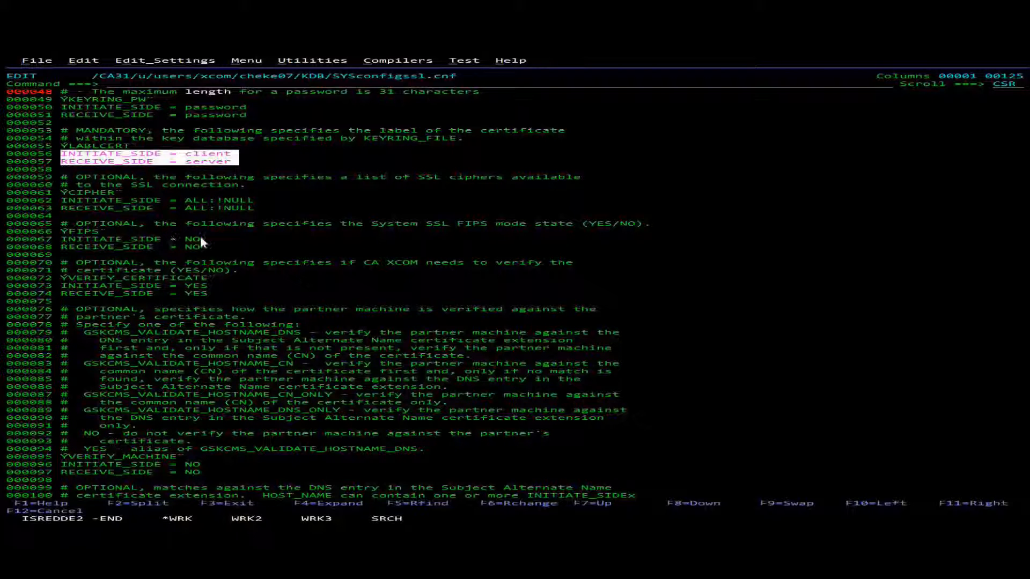
pyautogui.moveTo(248, 238)
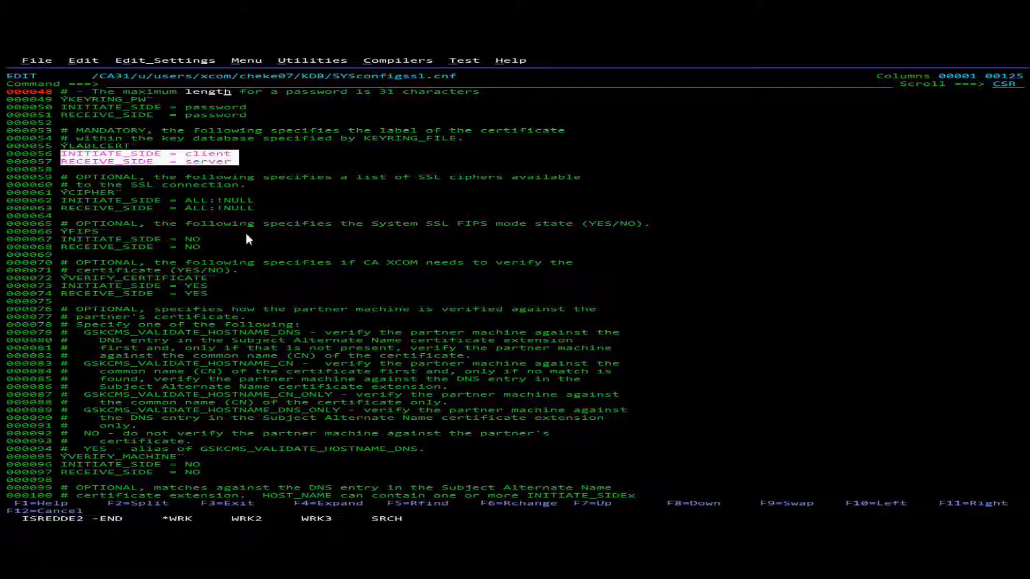
pyautogui.moveTo(79, 278)
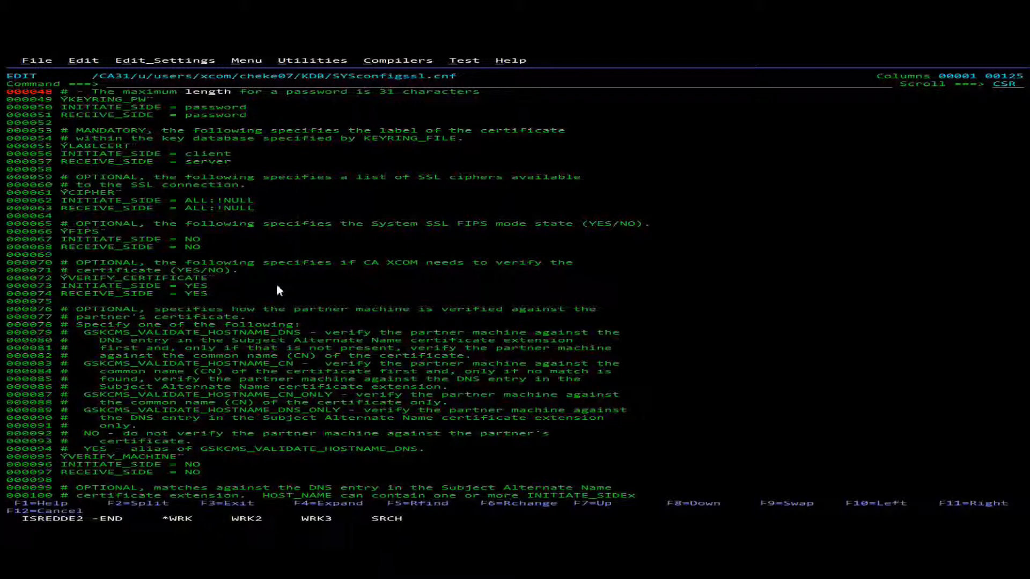
pyautogui.moveTo(293, 338)
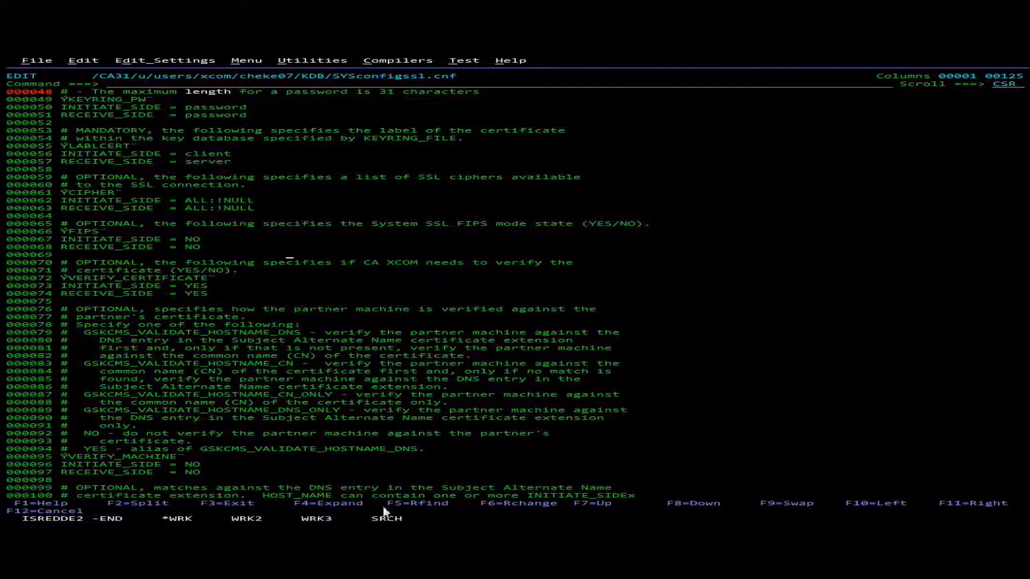
pyautogui.moveTo(169, 356)
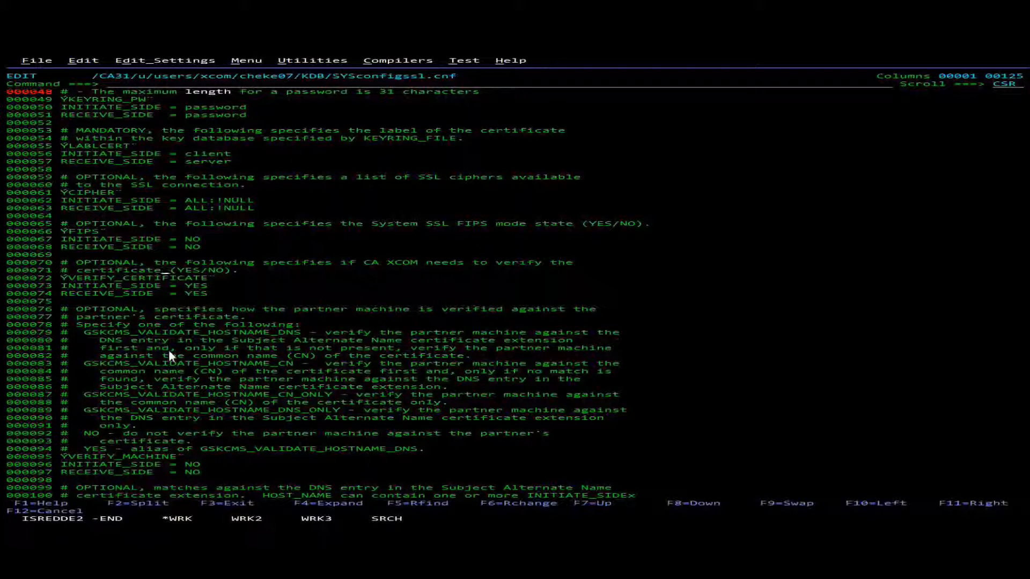
pyautogui.moveTo(410, 160)
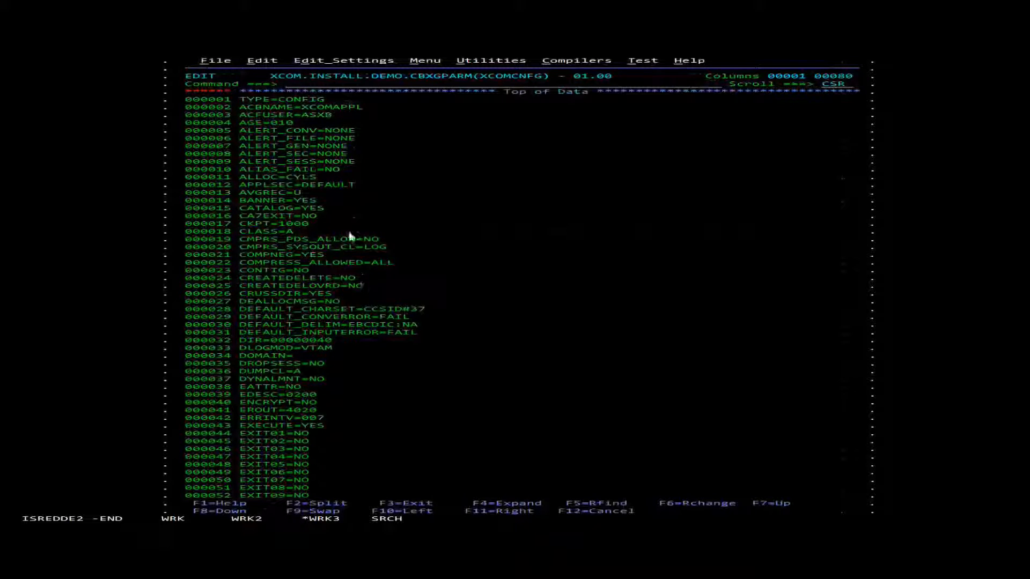
# Step: In XCOM.INSTALL.DEMO.CBXGPARM, set XCOM_CONFIG_SSL=/CA31/u/users/xcom/cheke07/KDB/SYSconfigssl.cnf
pyautogui.scroll(-3)
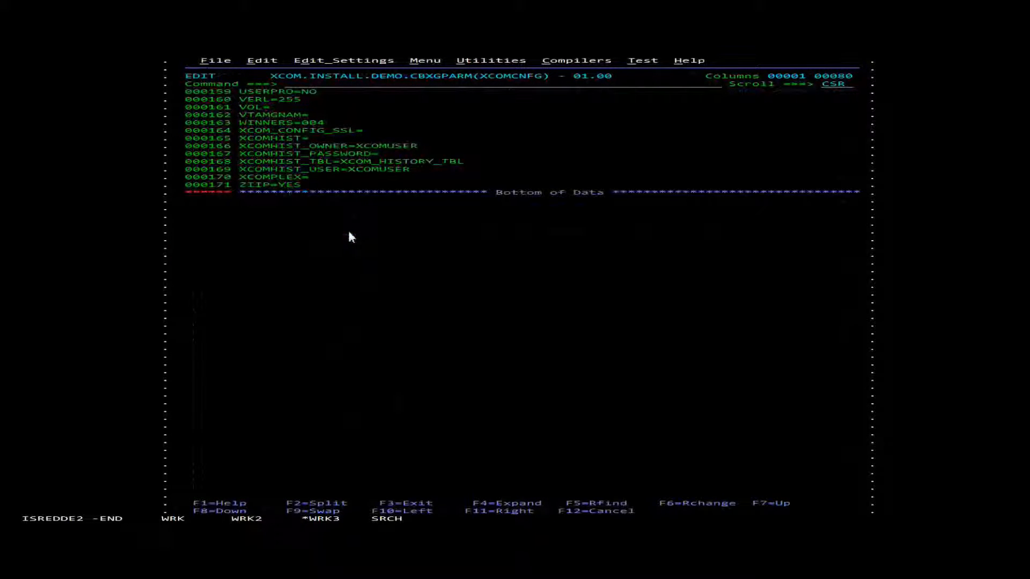
pyautogui.moveTo(335, 240)
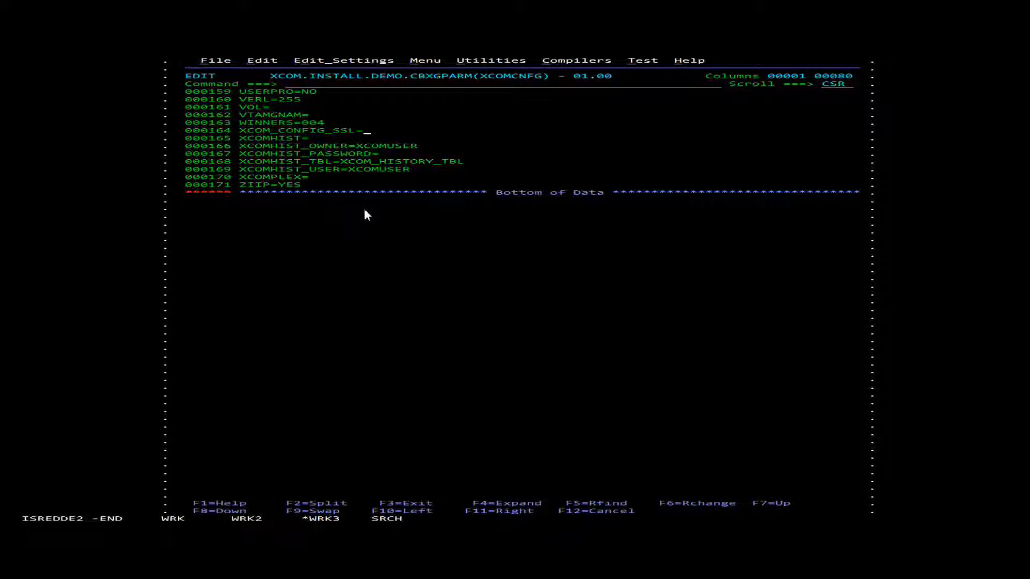
pyautogui.write('XCOM.INSTALL.DEMO.CBXGPARM')
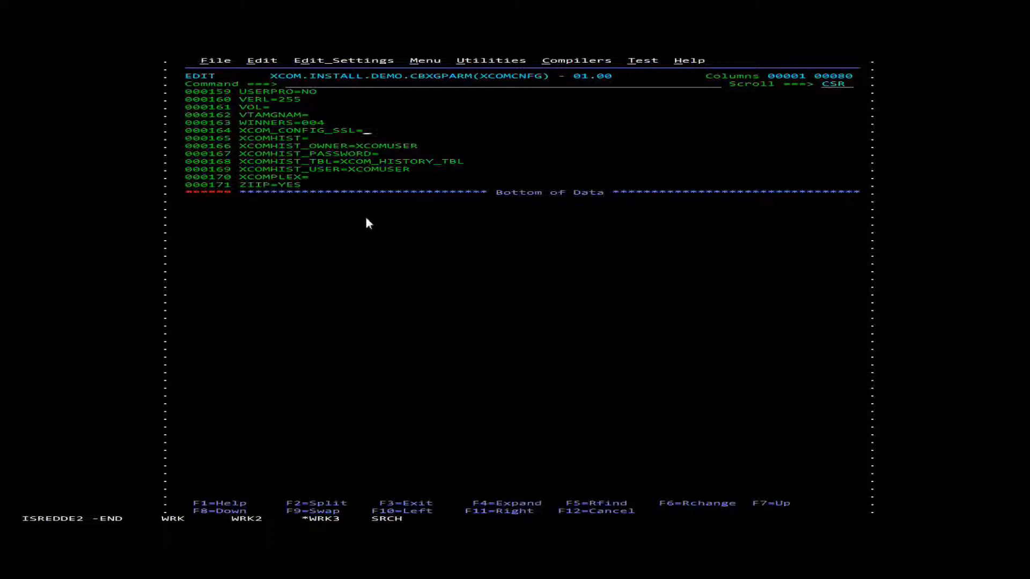
pyautogui.write('/CA31/u/users/xcom/cheke07/KDB/SYSconfigssl.cnf')
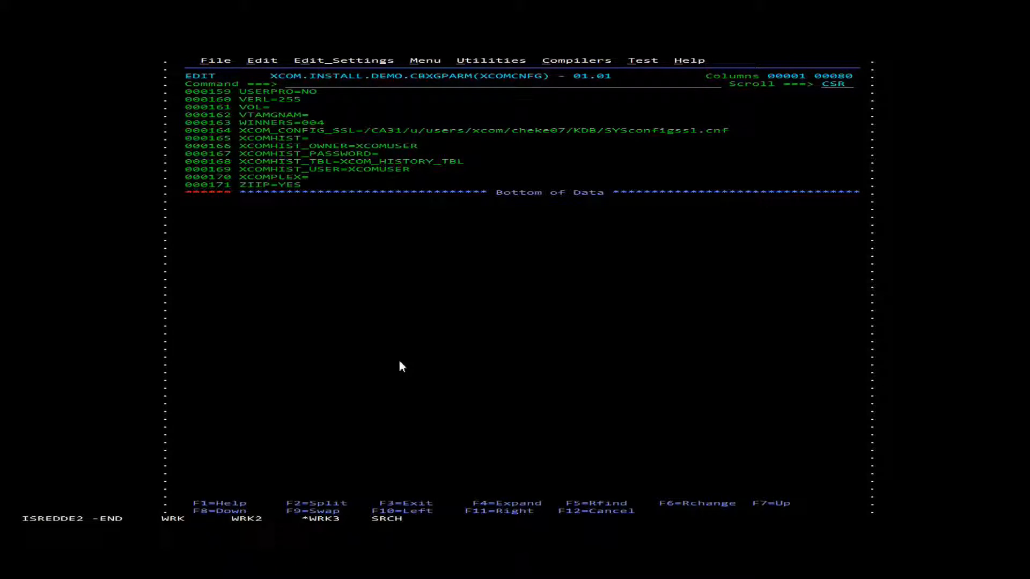
# Step: Set SSL=ALLOW, SSL_VERSION=SYSTEM and SSLPORT=41580 in XCOMCNFG, then exit with F3
pyautogui.scroll(3)
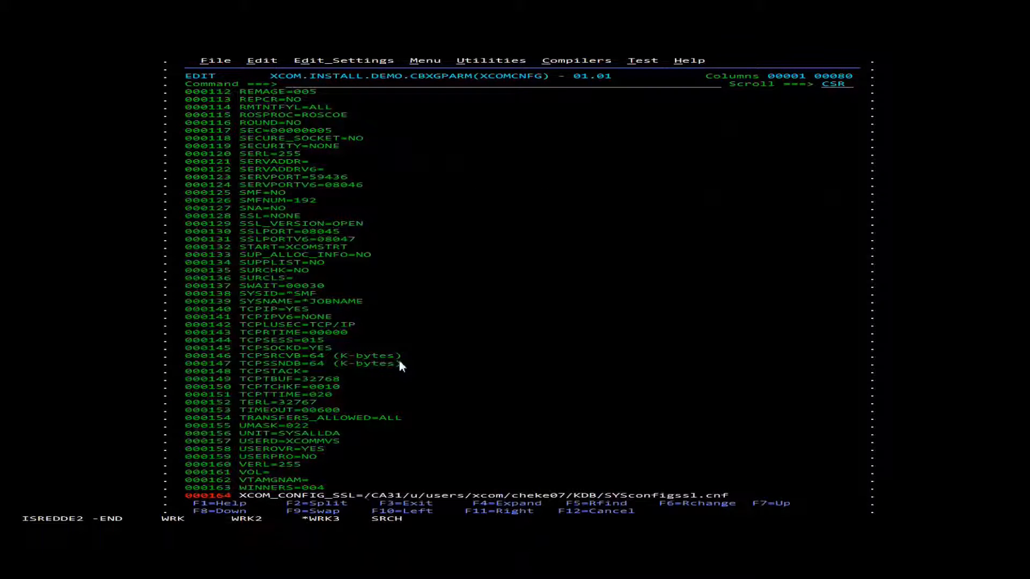
pyautogui.moveTo(351, 326)
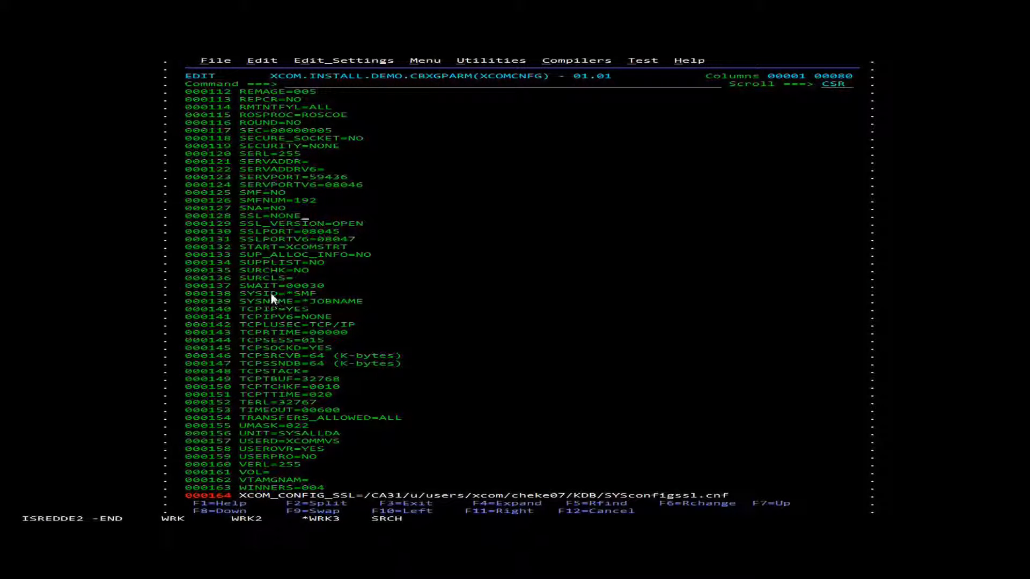
pyautogui.moveTo(273, 362)
pyautogui.write('ALLOW')
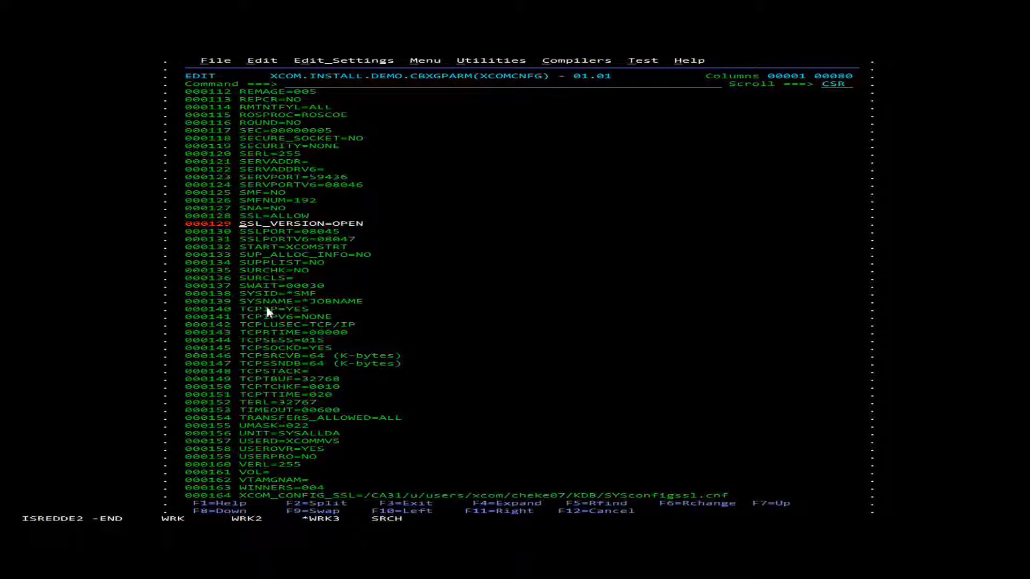
pyautogui.moveTo(261, 313)
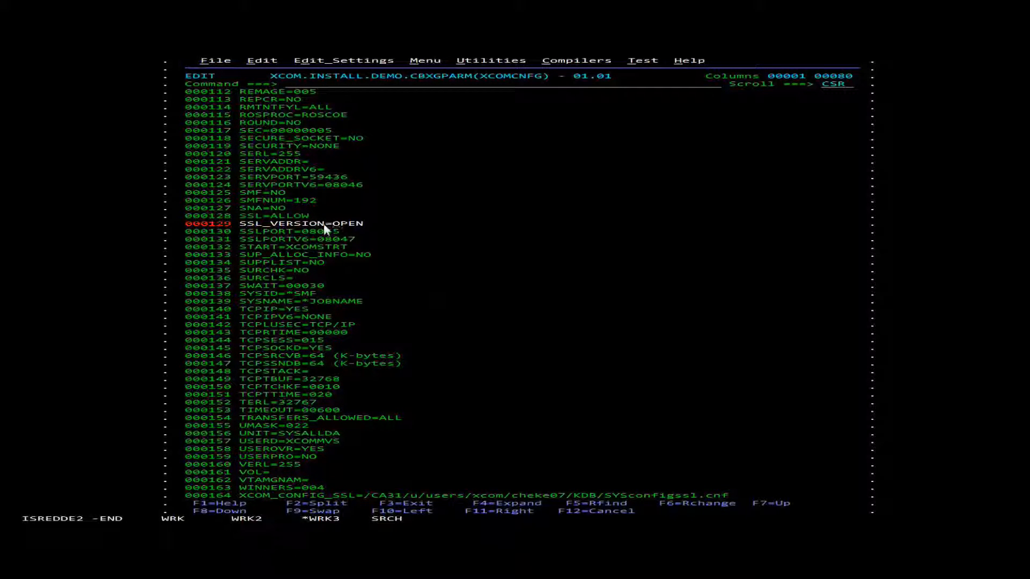
pyautogui.write('SYSTEM')
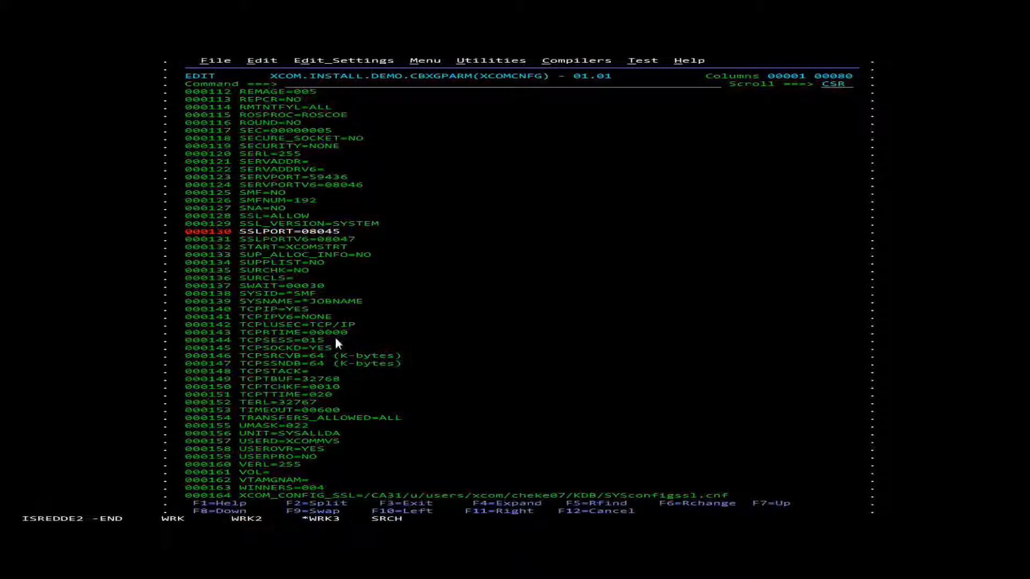
pyautogui.write('41')
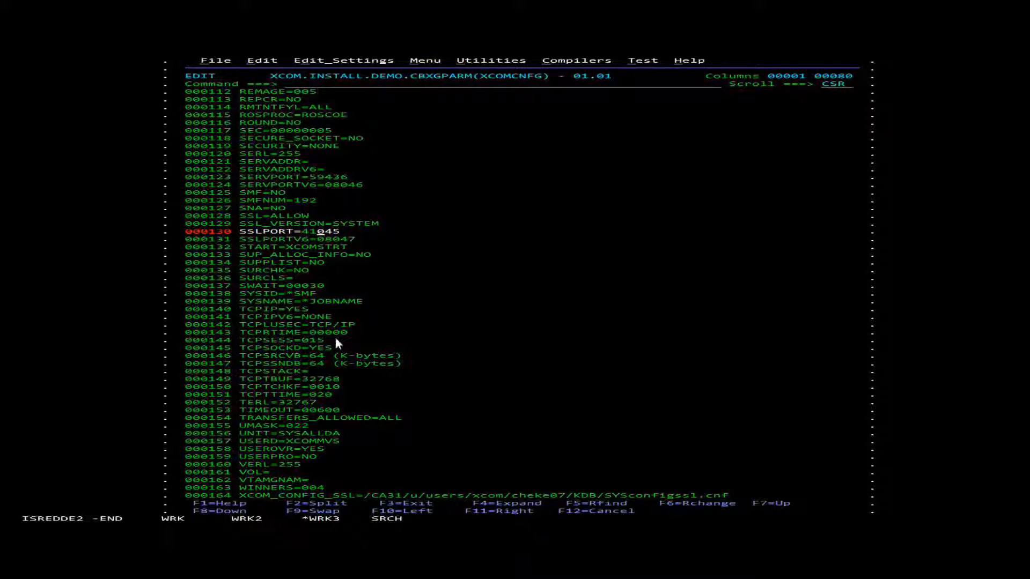
pyautogui.write('41580')
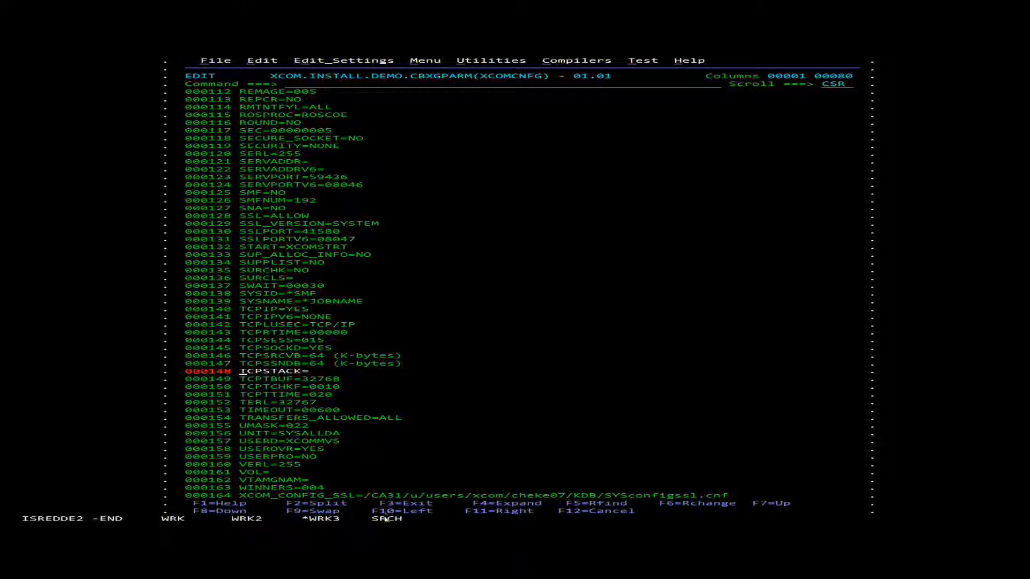
pyautogui.press('F3')
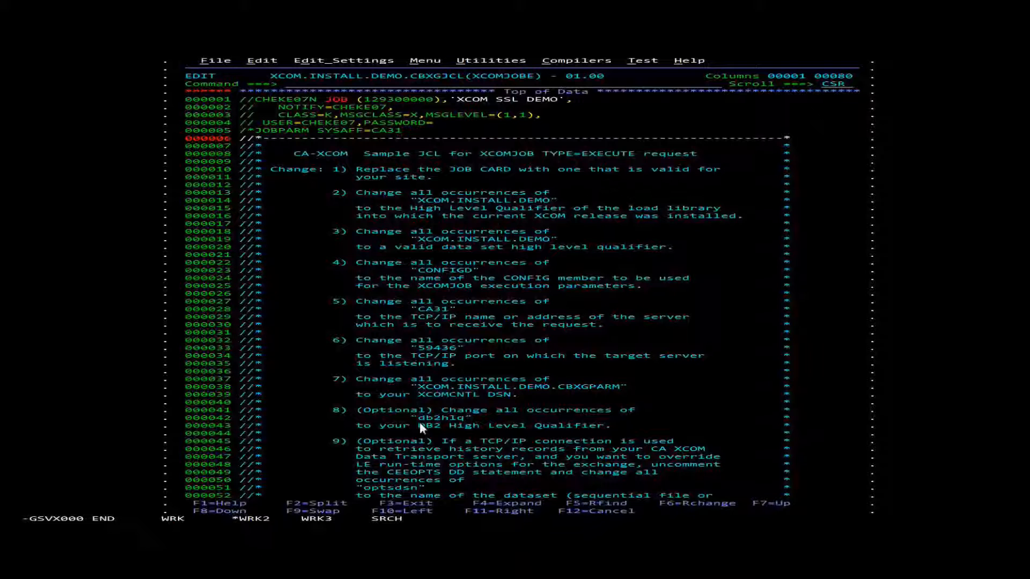
# Step: Change XCOMJOBE to IPPORT=41581 and add a SECURE_SOCKET=YES line
pyautogui.scroll(-3)
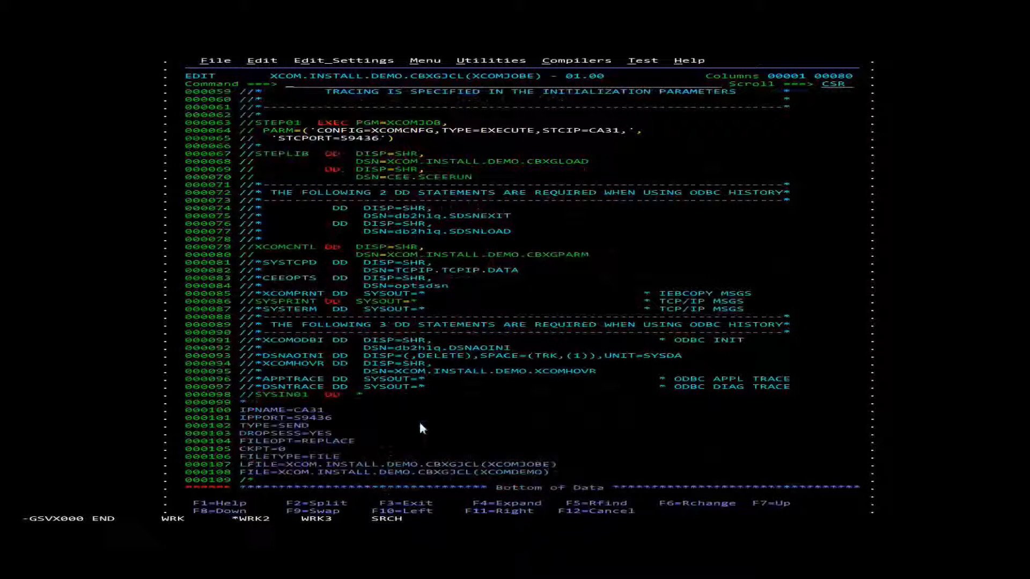
pyautogui.moveTo(272, 249)
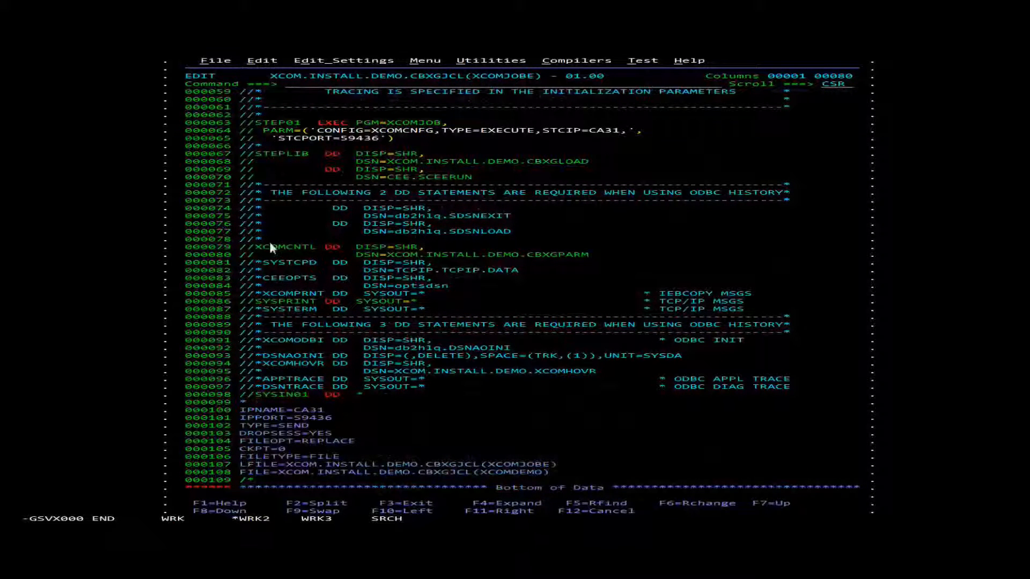
pyautogui.moveTo(266, 503)
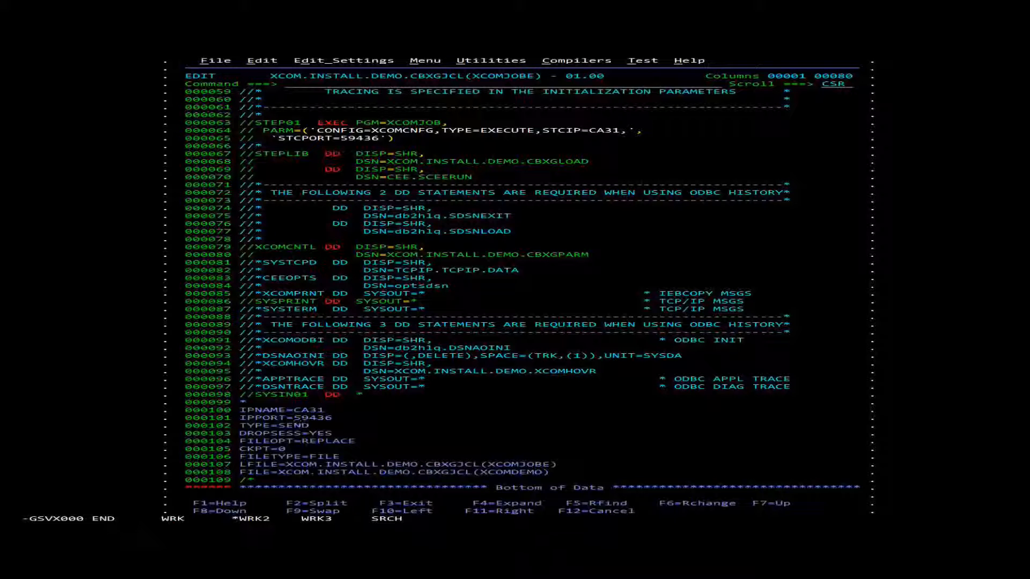
pyautogui.write('41581')
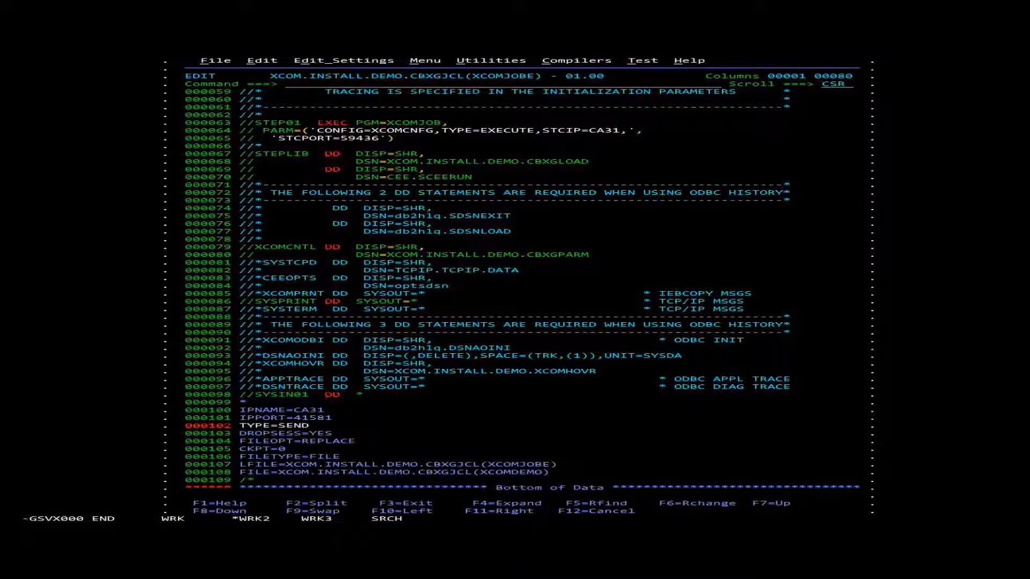
pyautogui.write('SECURE_S')
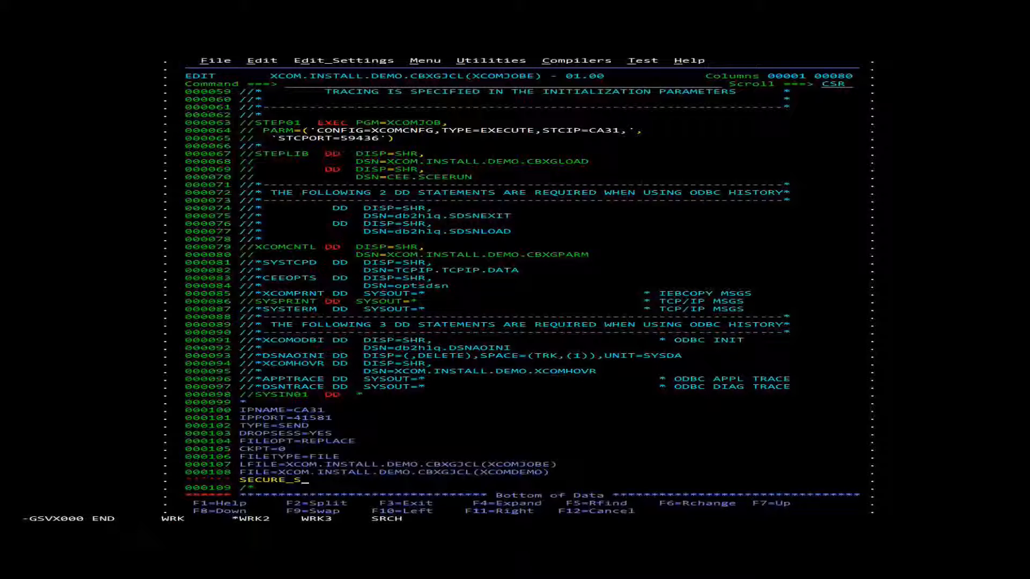
pyautogui.write('OCK')
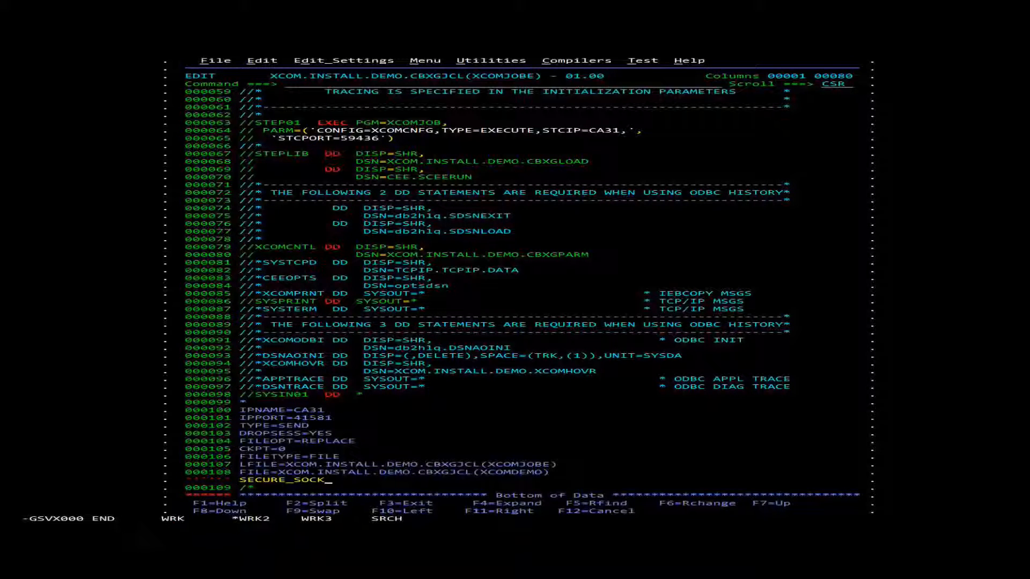
pyautogui.write('ET=Y')
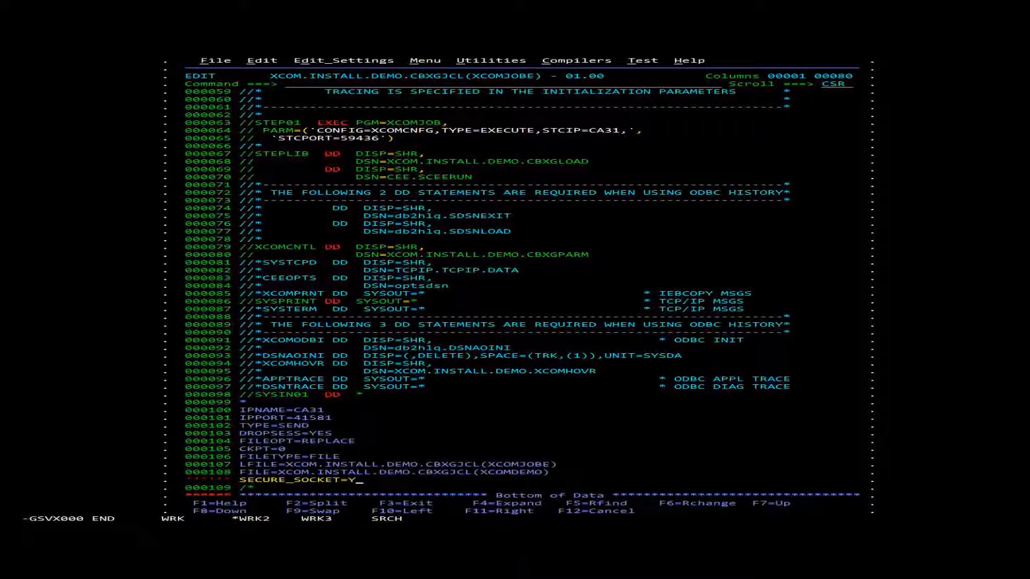
pyautogui.write('ES')
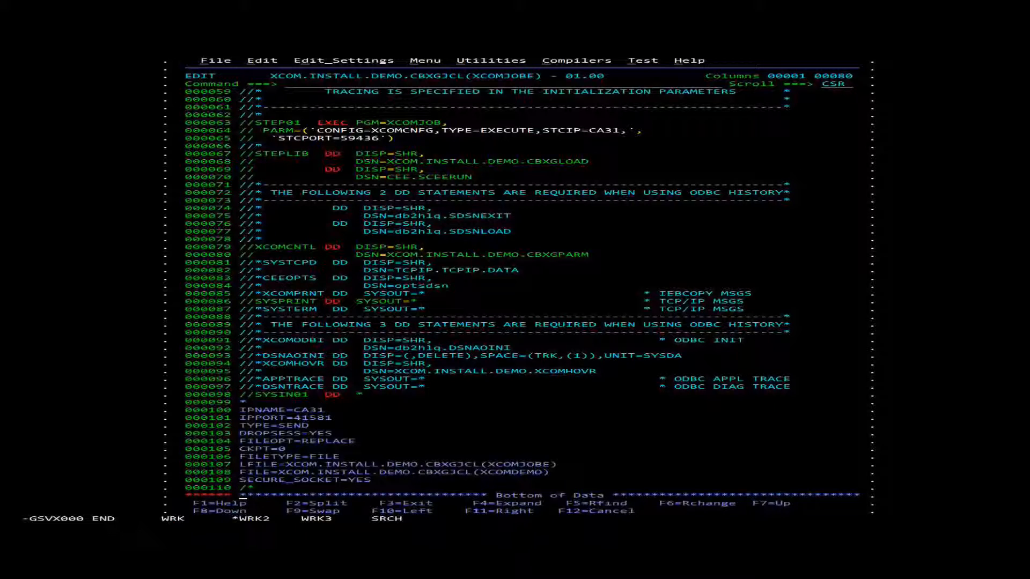
pyautogui.moveTo(354, 189)
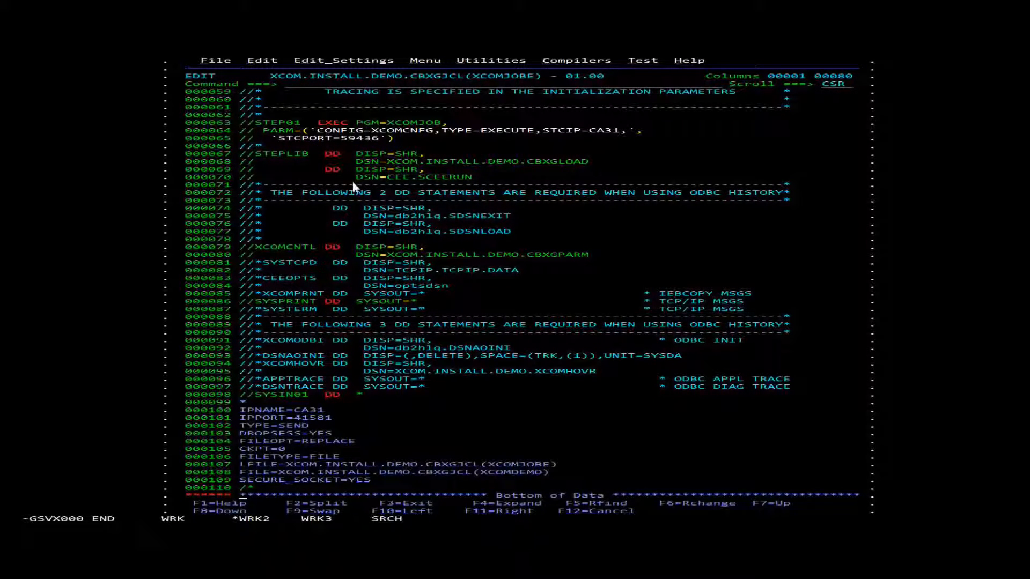
pyautogui.moveTo(332, 167)
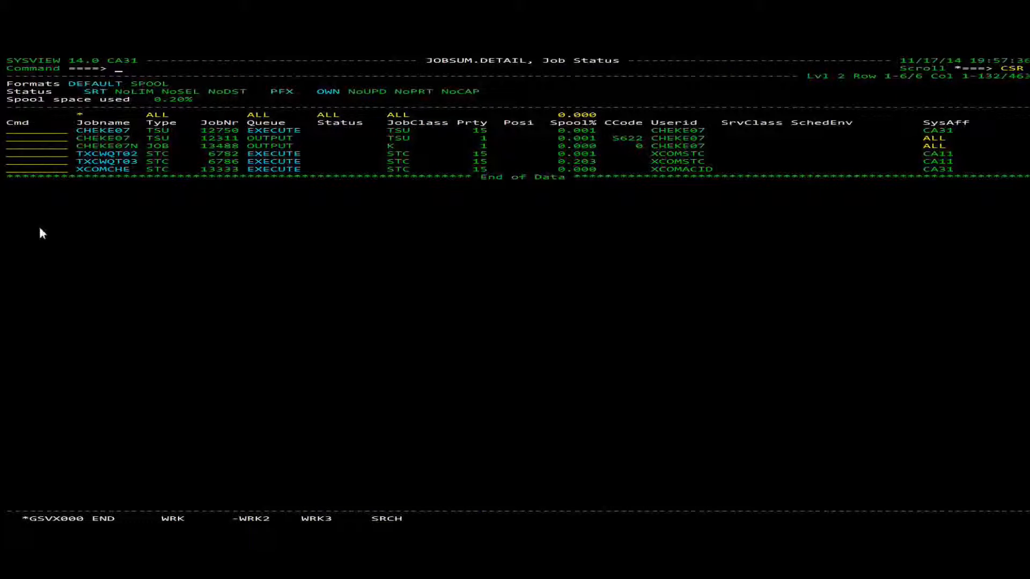
# Step: Select the finished XCOMJOBE job with ? in SYSVIEW to view its XCOMLOG
pyautogui.write('?')
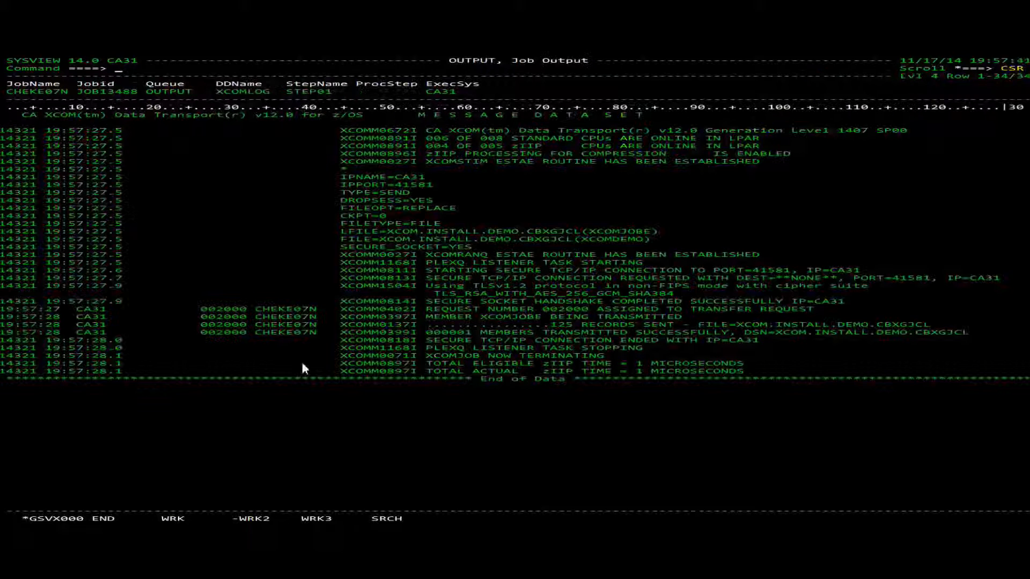
pyautogui.moveTo(363, 368)
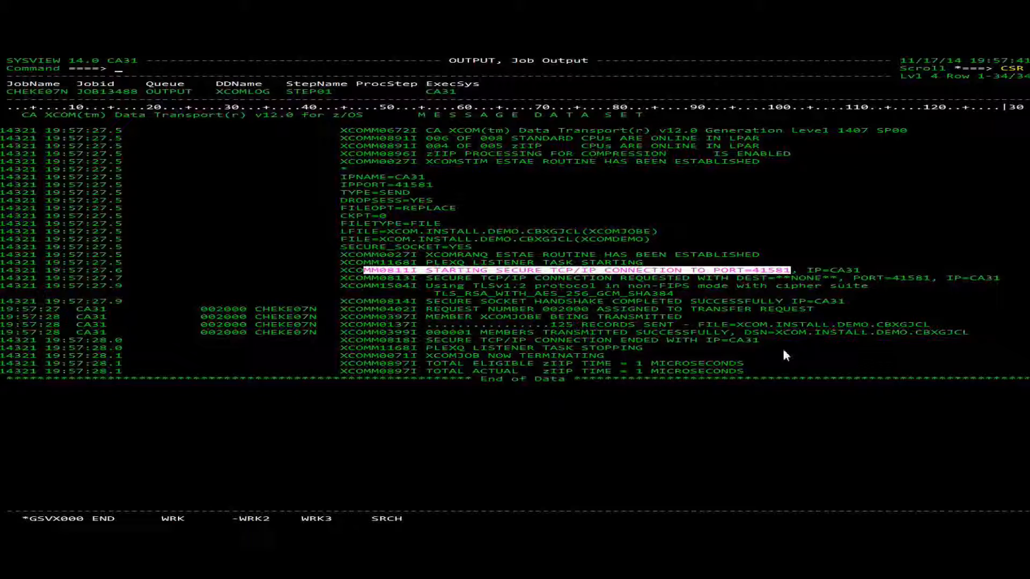
pyautogui.moveTo(427, 372)
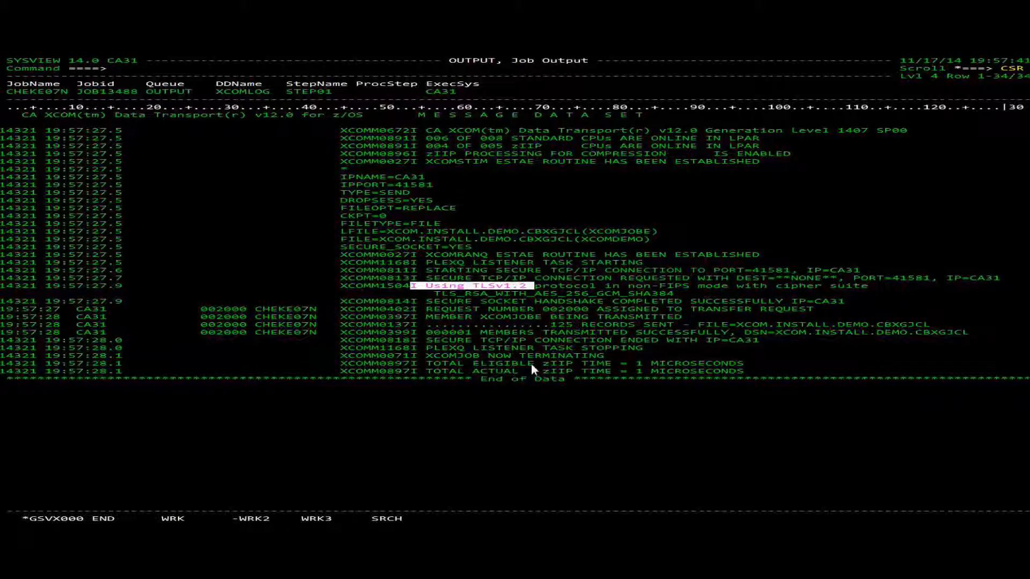
pyautogui.moveTo(574, 371)
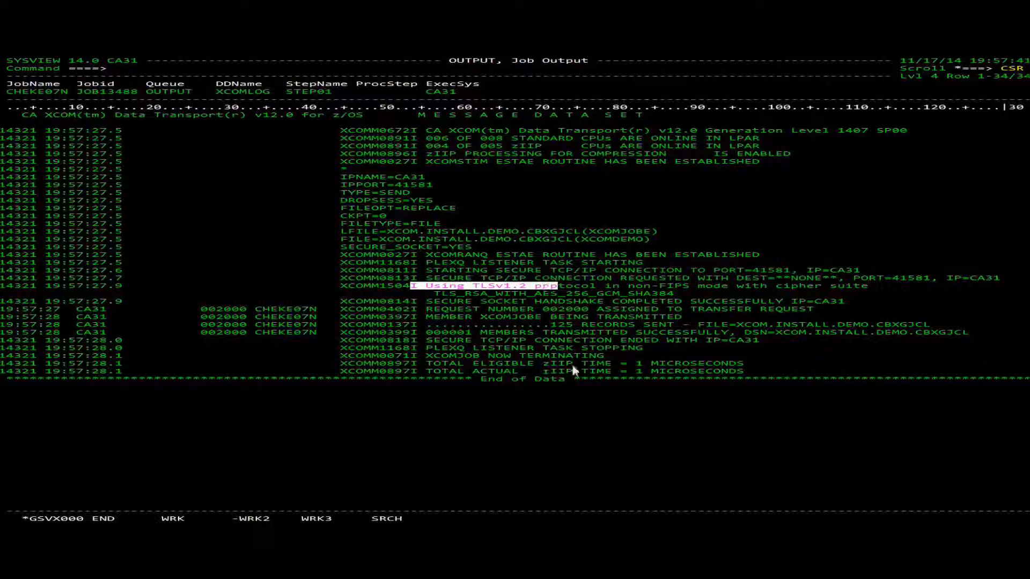